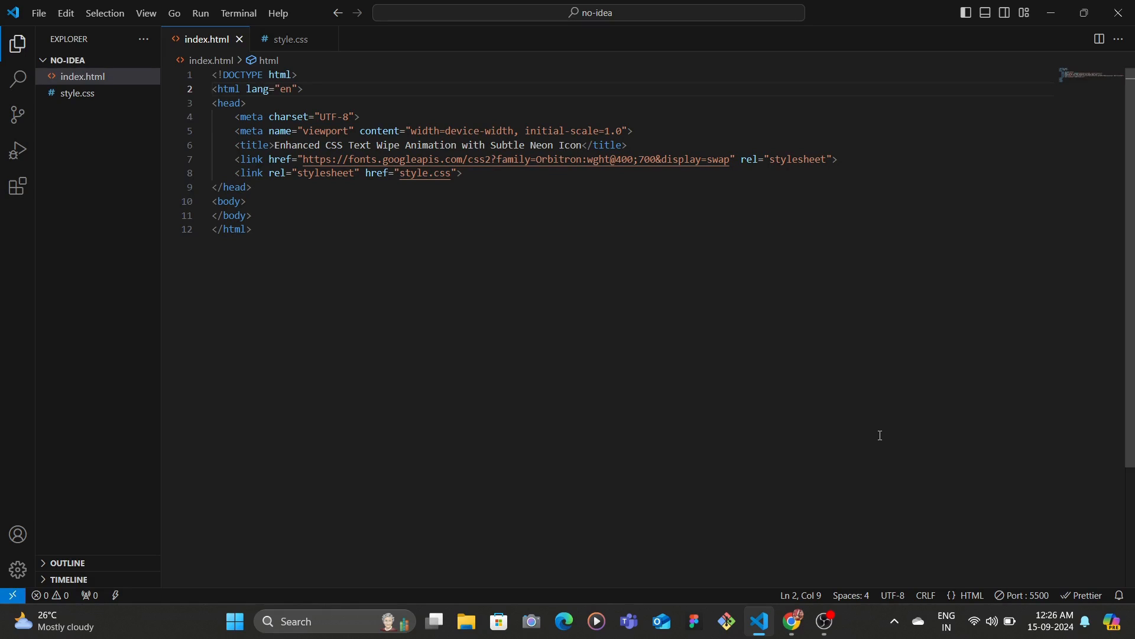
{"action": "mouse_move", "coordinate": [846, 321]}
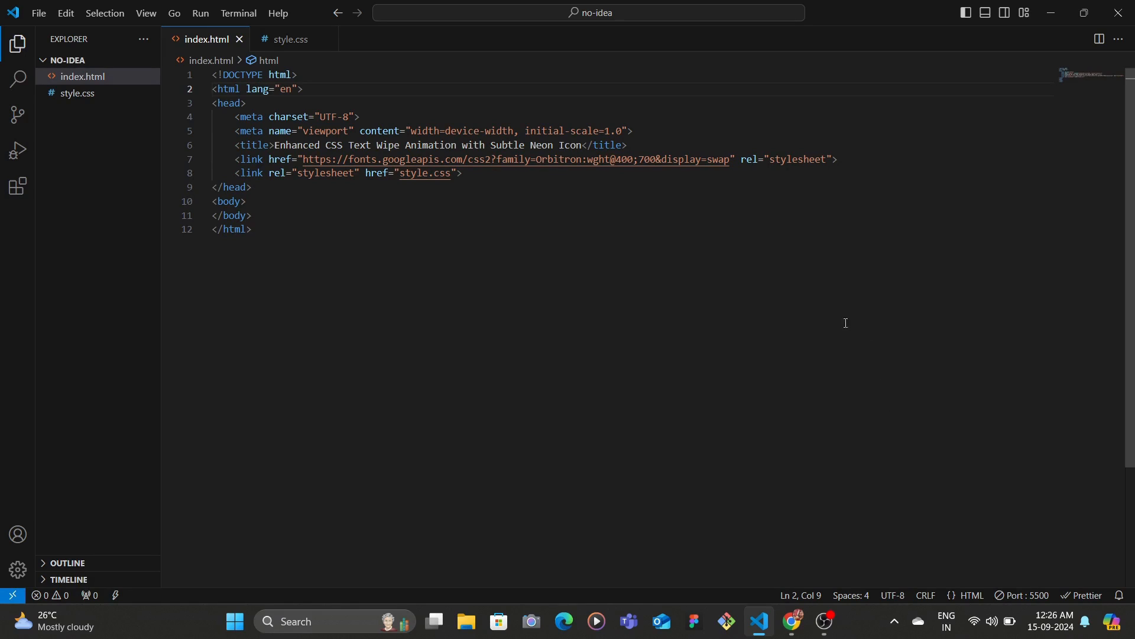
{"action": "mouse_move", "coordinate": [497, 192]}
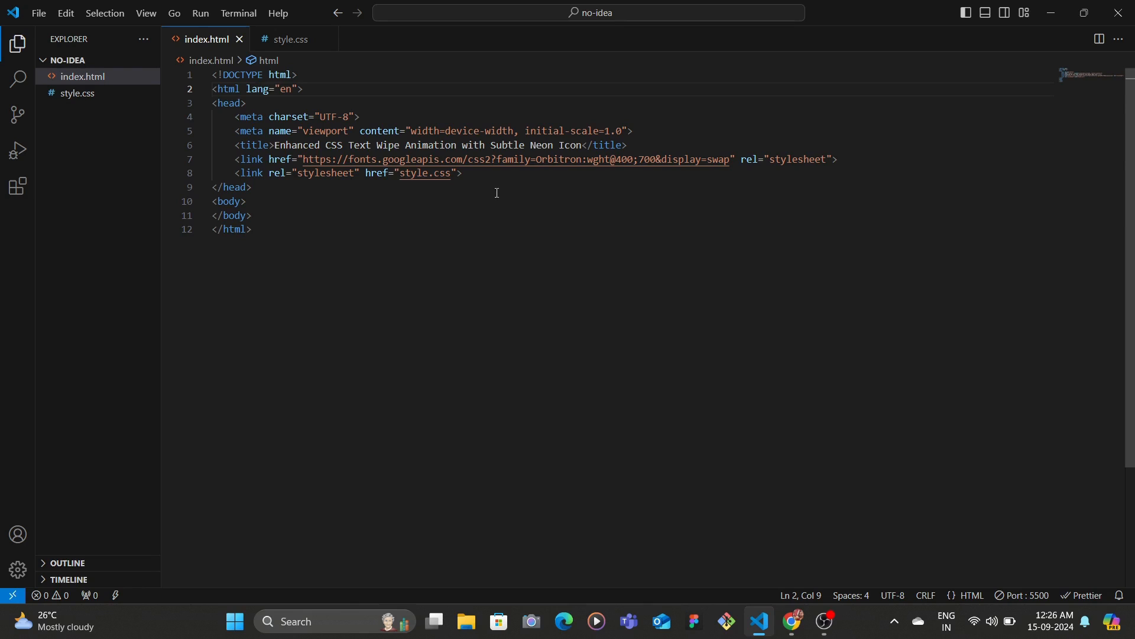
{"action": "mouse_move", "coordinate": [688, 159]}
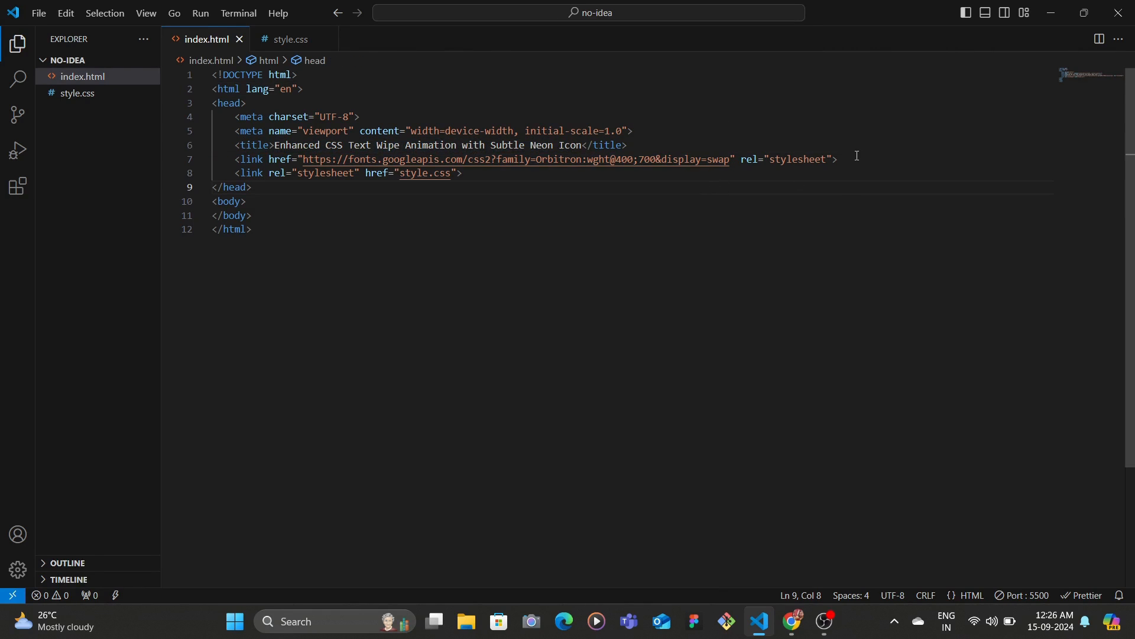
Step: Add the <h1>Quick & Fast</h1> heading and a div.icon wrapper for the bolt SVG in index.html
{"action": "left_click_drag", "start_coordinate": [630, 145], "coordinate": [838, 159]}
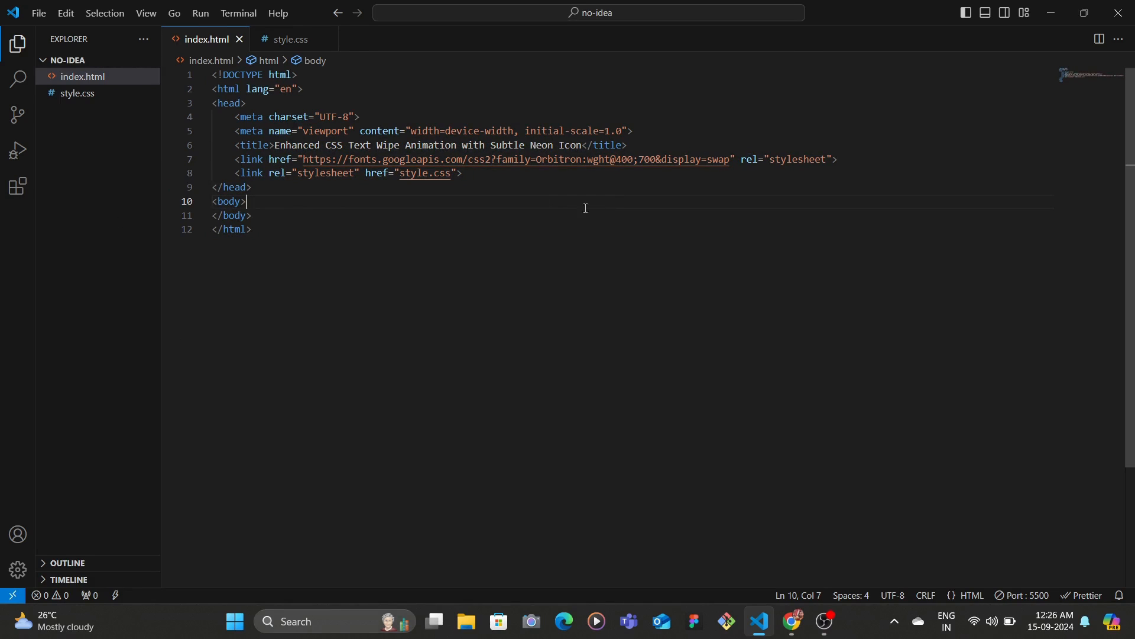
{"action": "mouse_move", "coordinate": [584, 131]}
{"action": "type", "text": "<div class=\"container\">"}
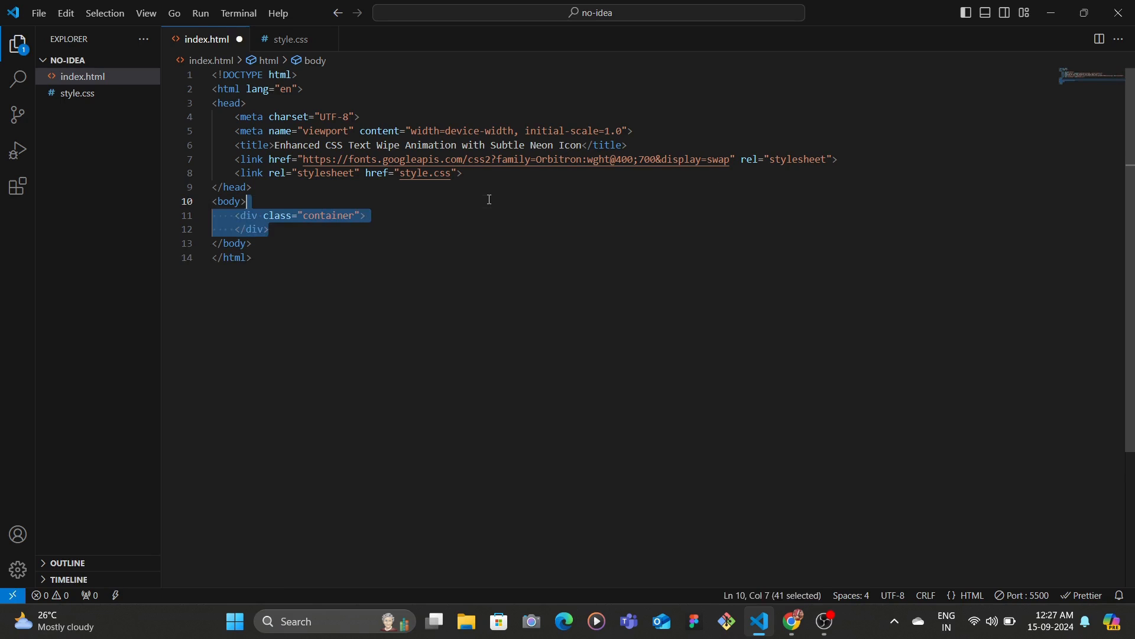
{"action": "type", "text": "<h1>Quick & Fast</h1>"}
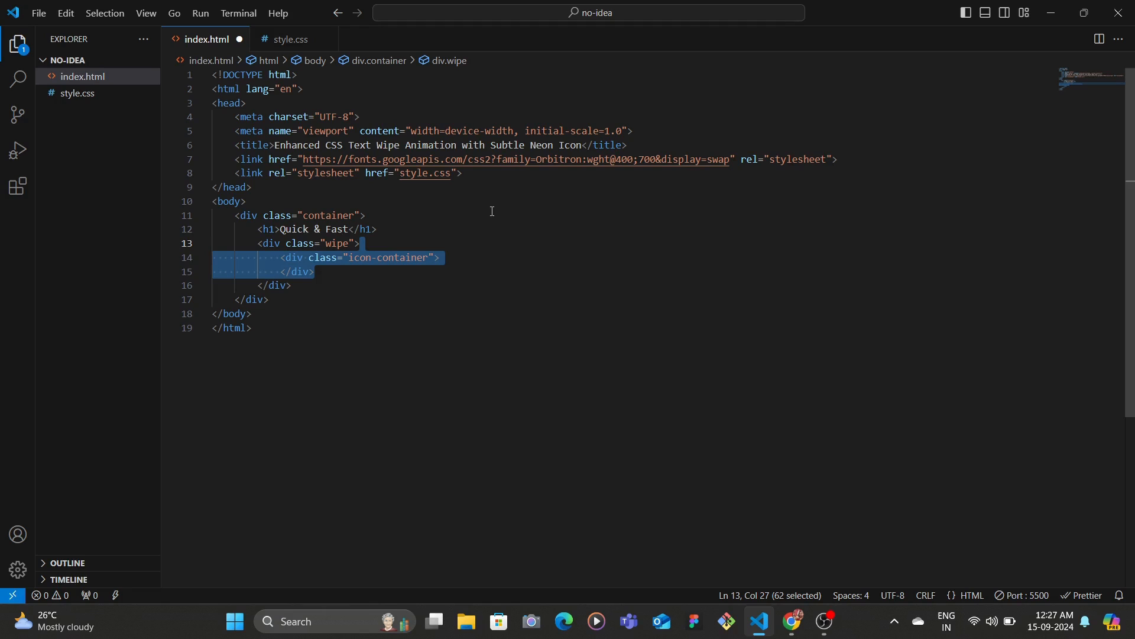
{"action": "mouse_move", "coordinate": [473, 246]}
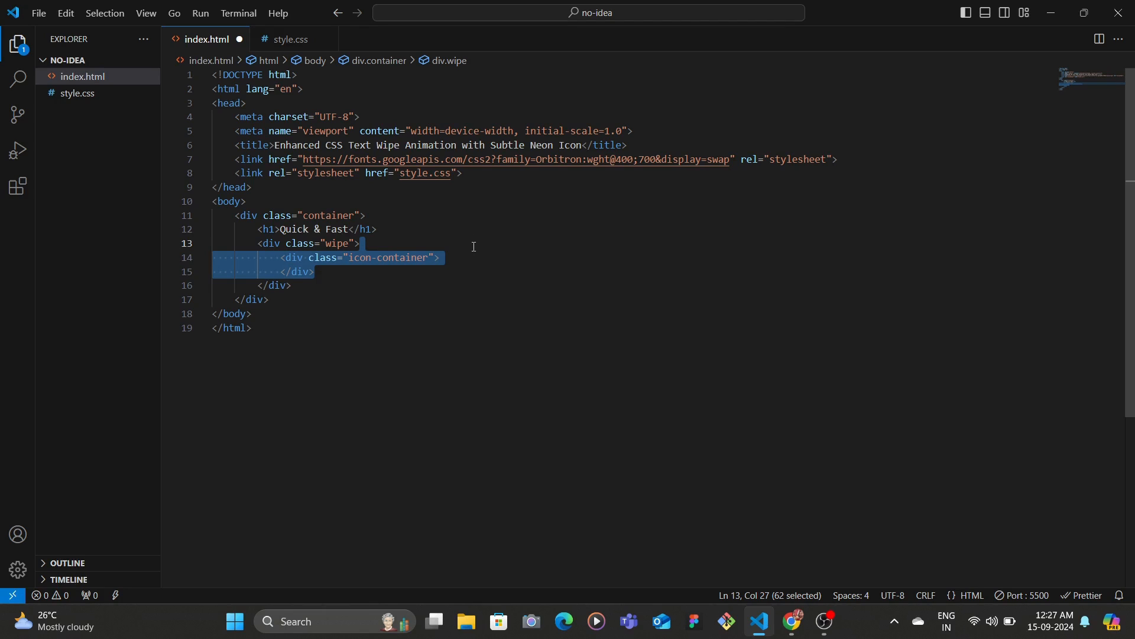
{"action": "left_click", "coordinate": [379, 229]}
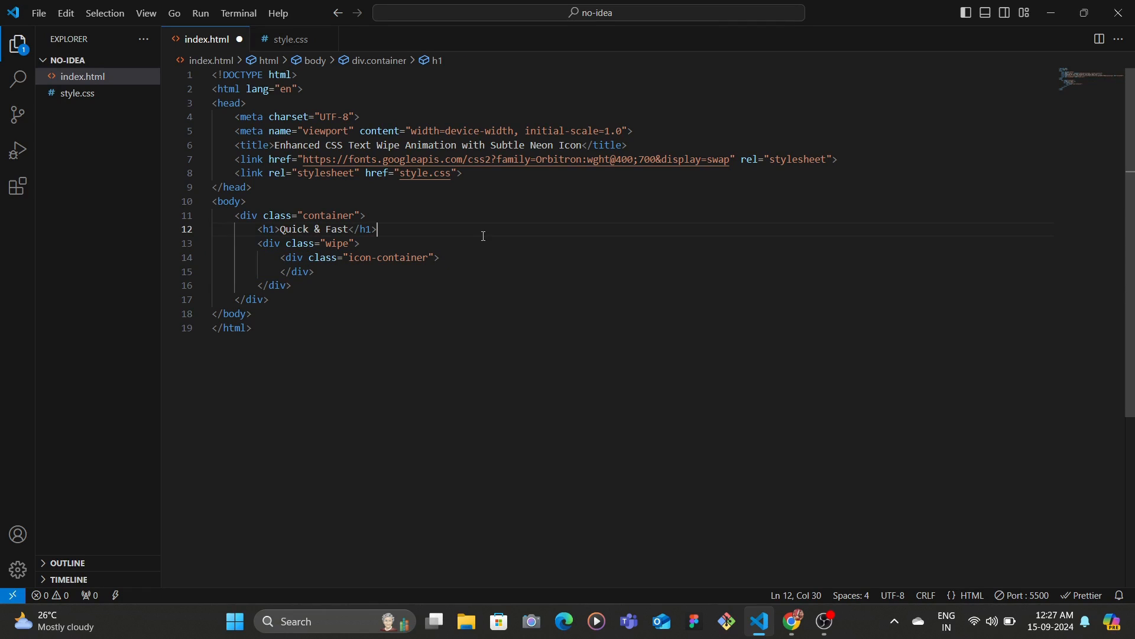
{"action": "type", "text": "<div class=\"icon\">"}
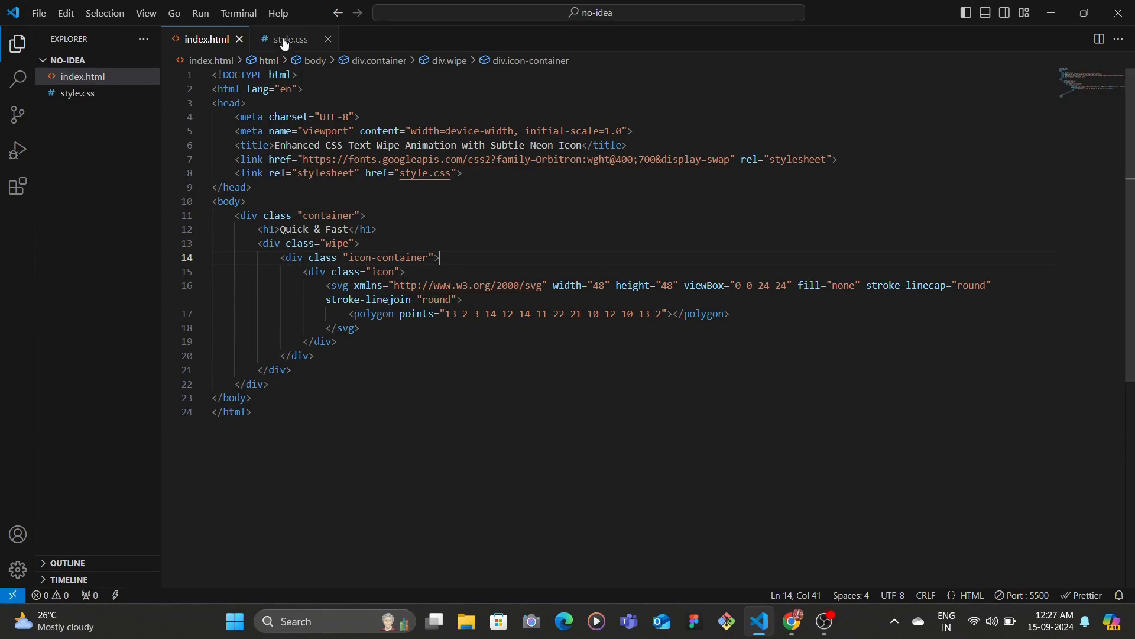
Step: In style.css give body the Orbitron font, 100vh height and #1a1a1a background
{"action": "left_click", "coordinate": [291, 39]}
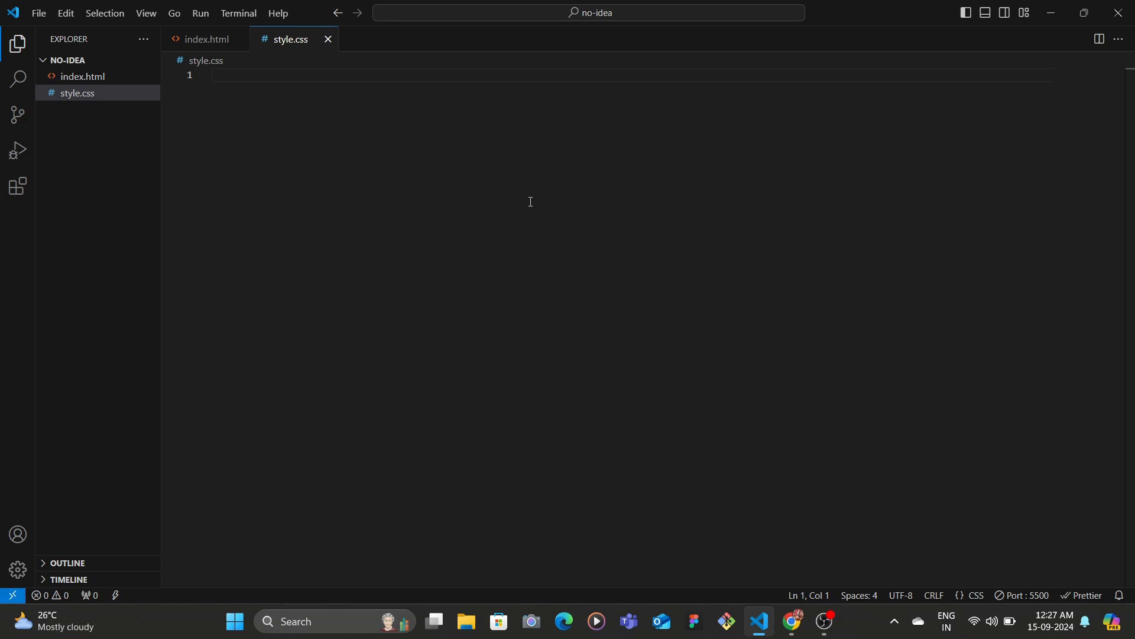
{"action": "type", "text": "body {"}
{"action": "type", "text": "place-content: center;"}
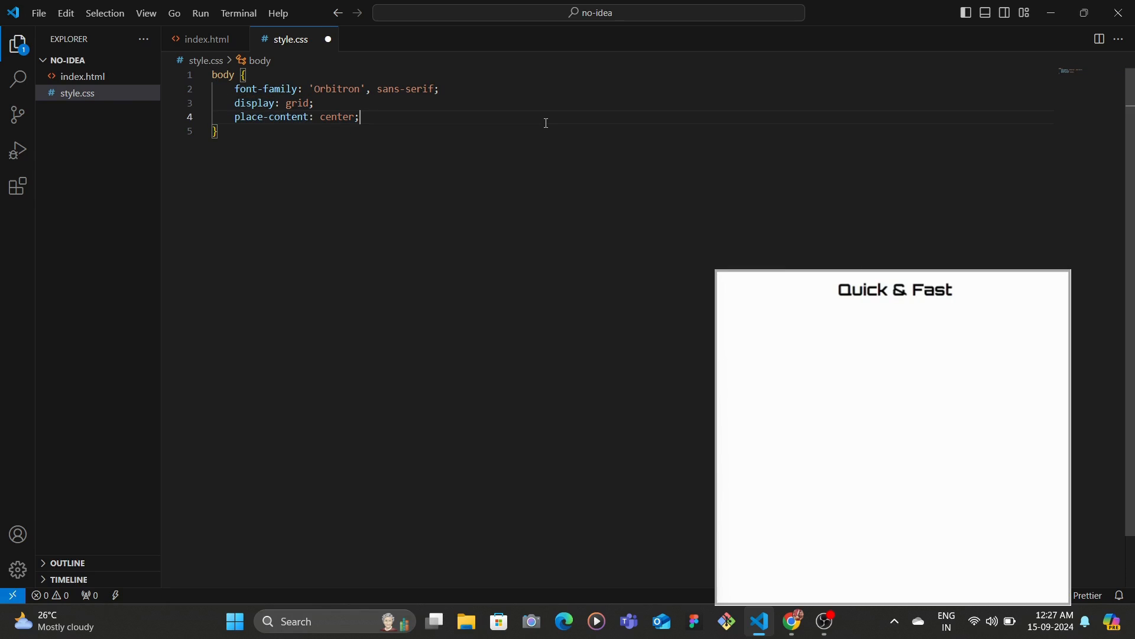
{"action": "type", "text": "height: 100vh;"}
{"action": "type", "text": "margin: 0;"}
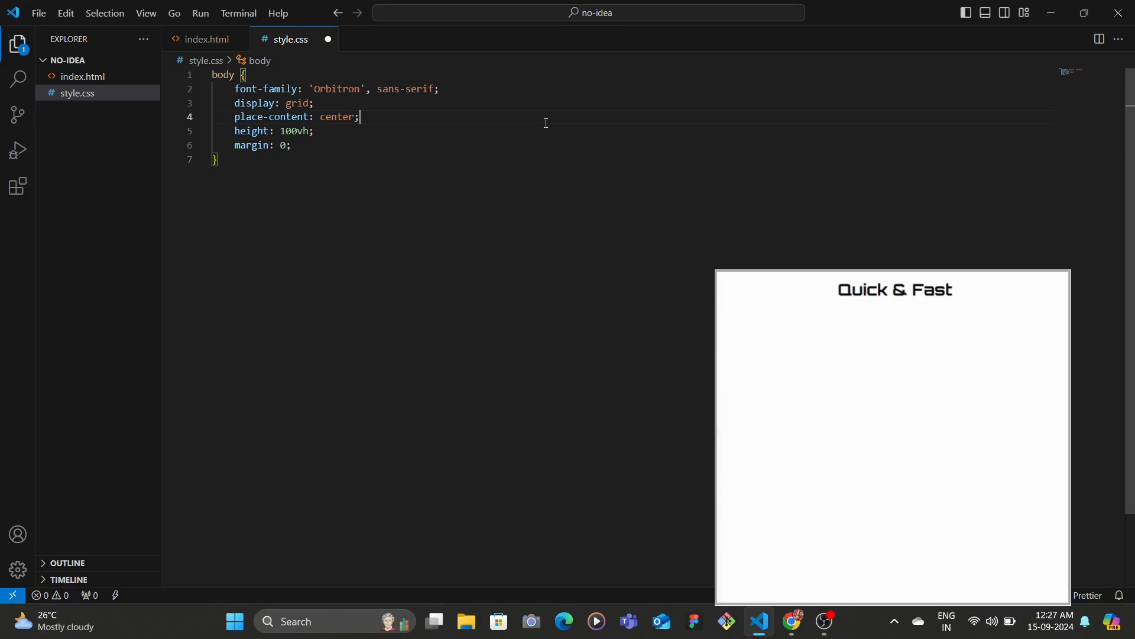
{"action": "type", "text": "background-color: #1a1a1a;"}
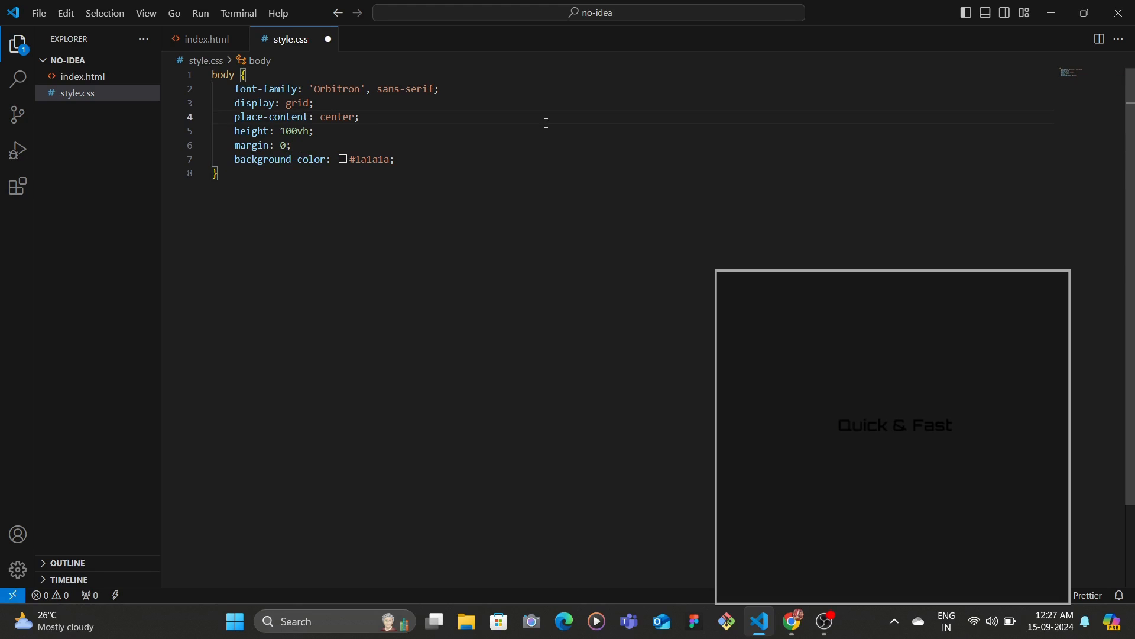
{"action": "mouse_move", "coordinate": [519, 156]}
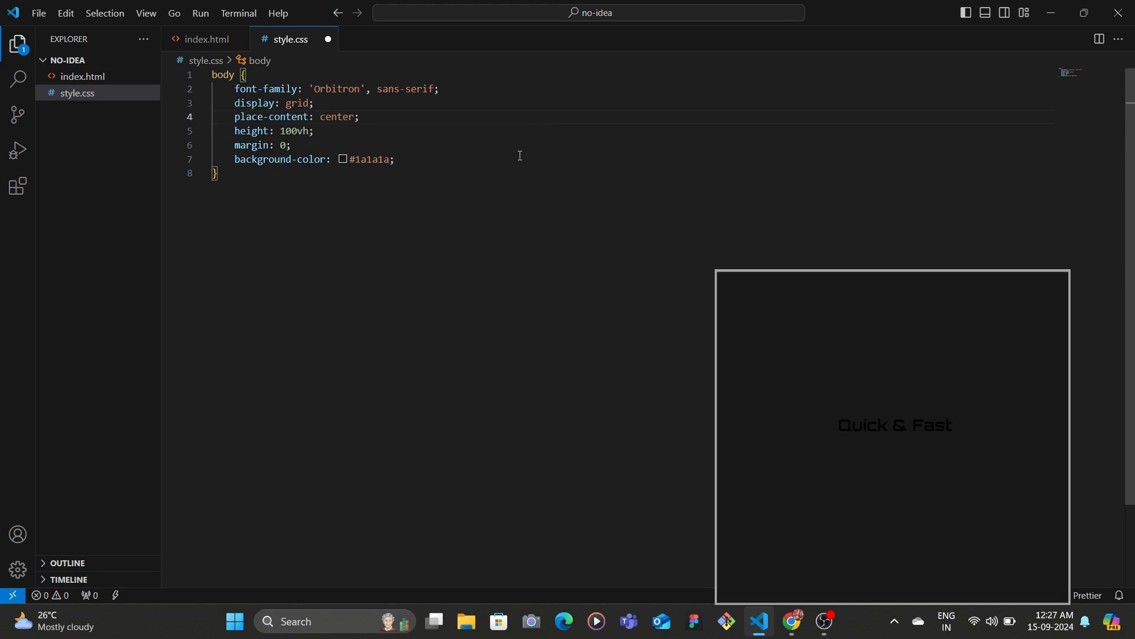
Step: Add a .container rule with relative positioning and 350px width
{"action": "type", "text": ".container {"}
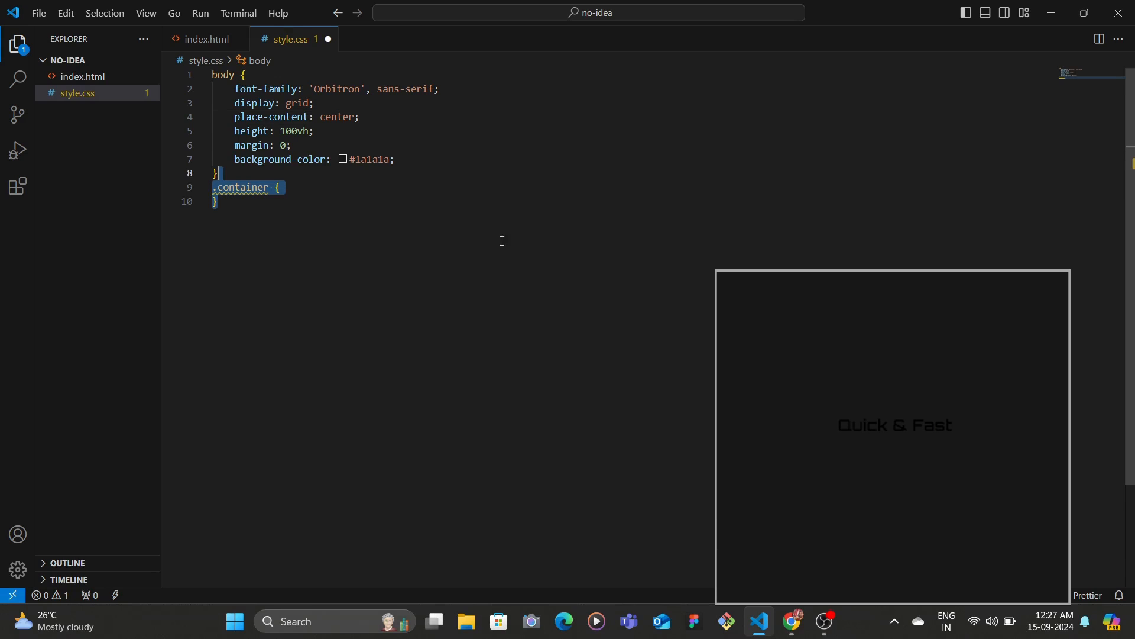
{"action": "type", "text": "position: relative;"}
{"action": "type", "text": "overflow: hidden;"}
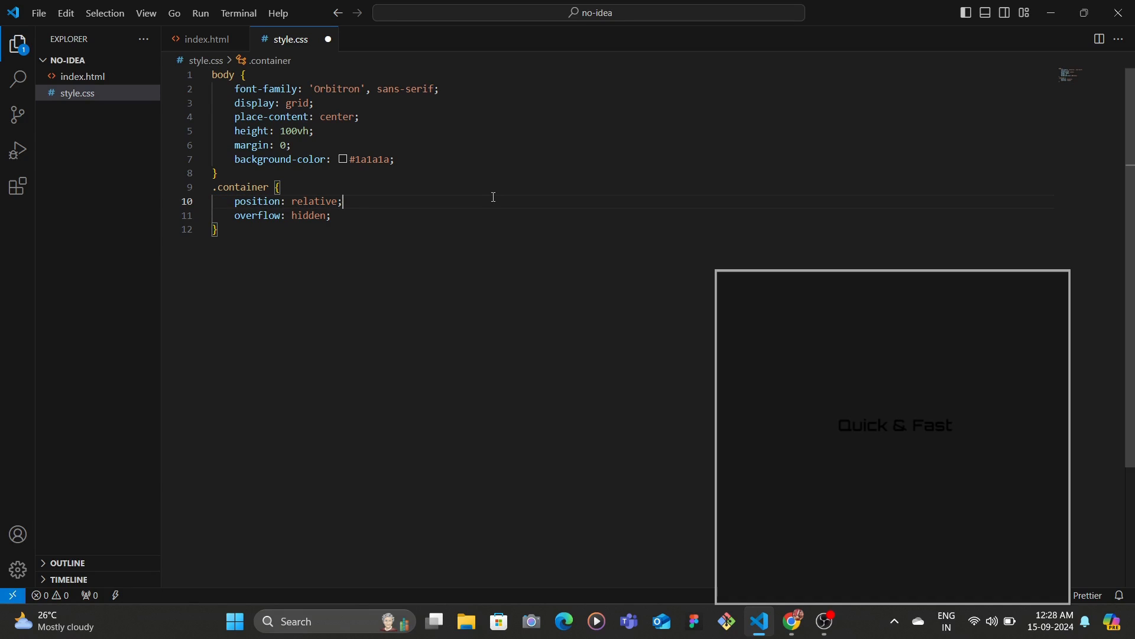
{"action": "mouse_move", "coordinate": [427, 210]}
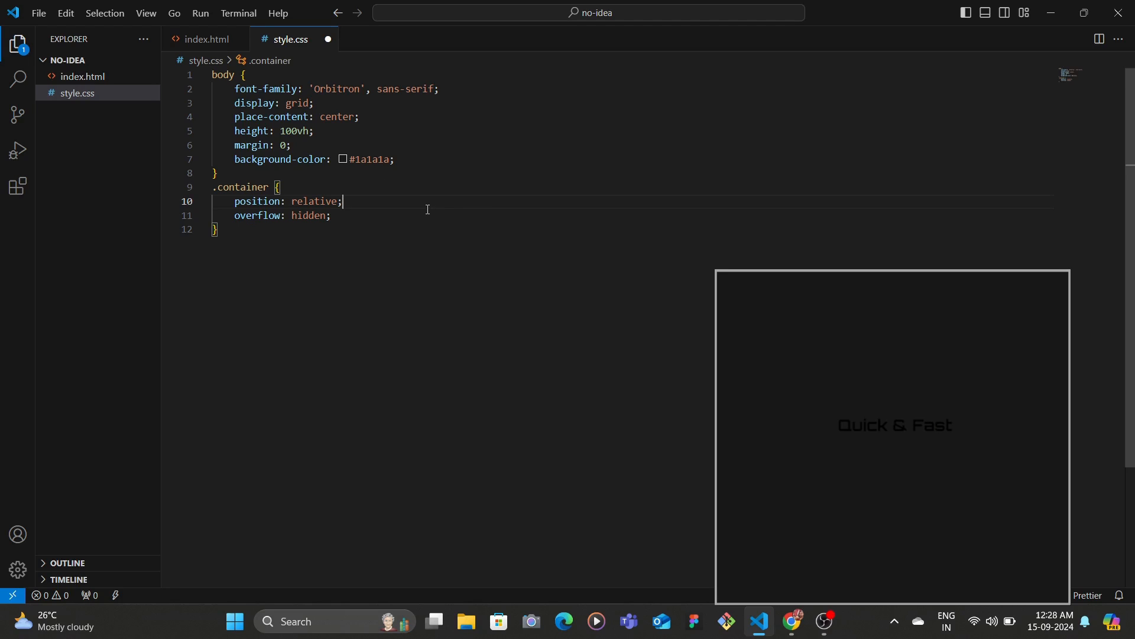
{"action": "mouse_move", "coordinate": [426, 208]}
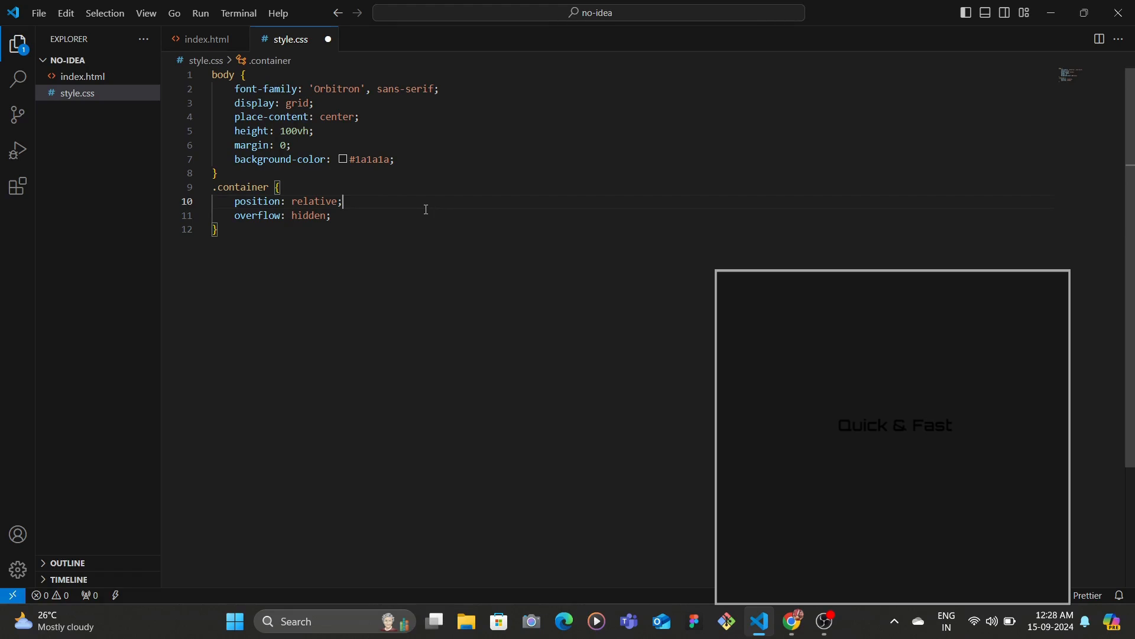
{"action": "mouse_move", "coordinate": [421, 209]}
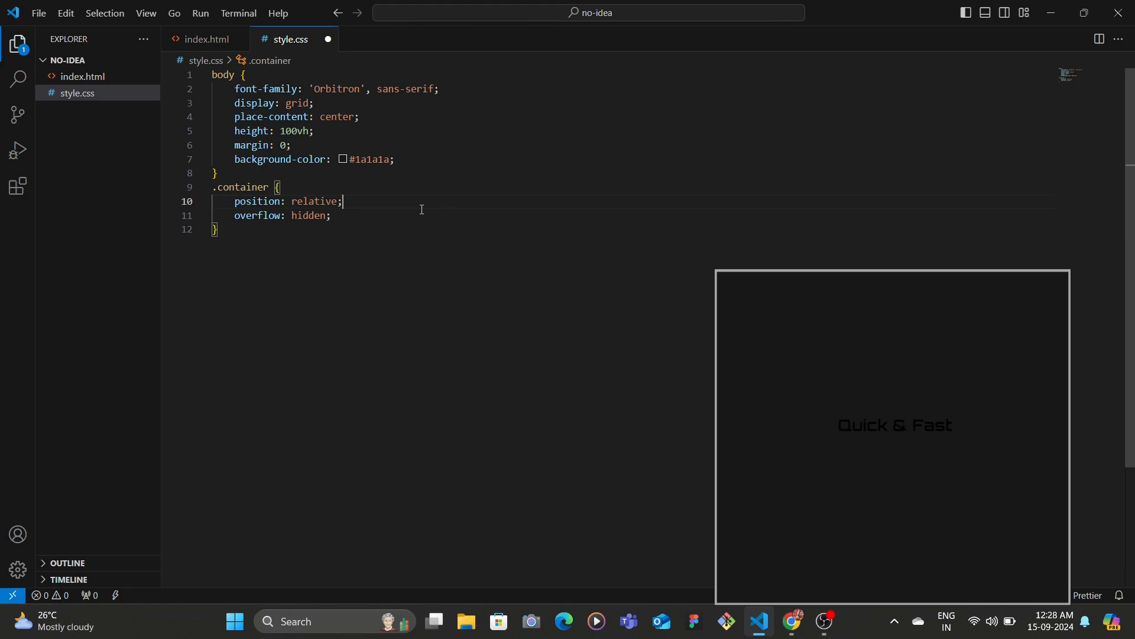
{"action": "type", "text": "width: 350px;"}
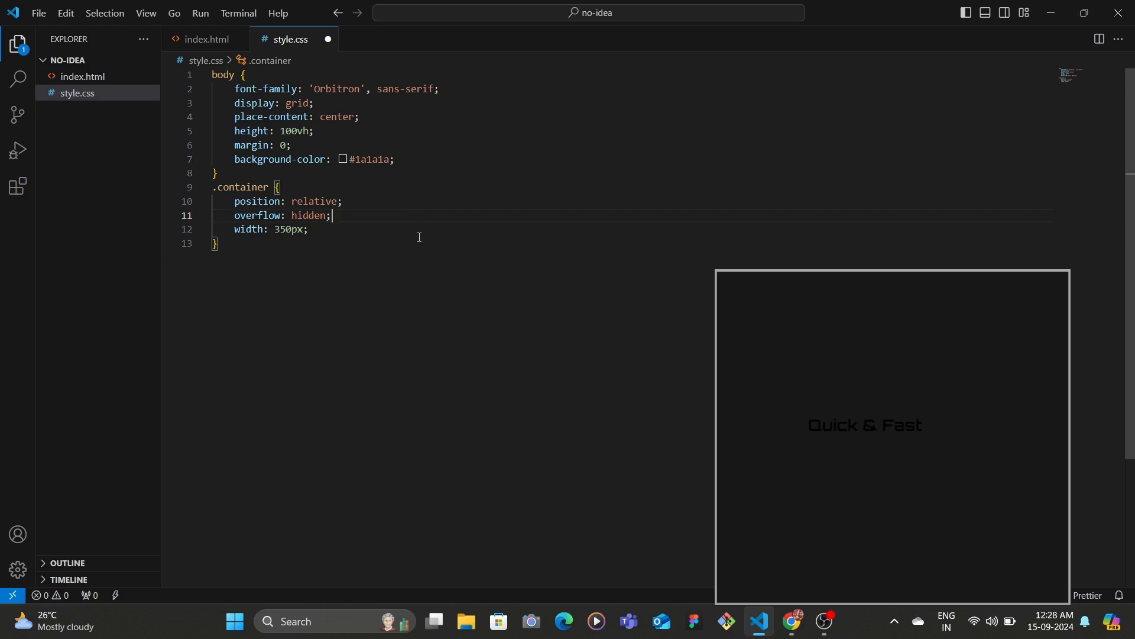
Step: Style h1 with 2.2rem size, nowrap and 2px letter spacing, then start a .wipe rule
{"action": "type", "text": "h1 {"}
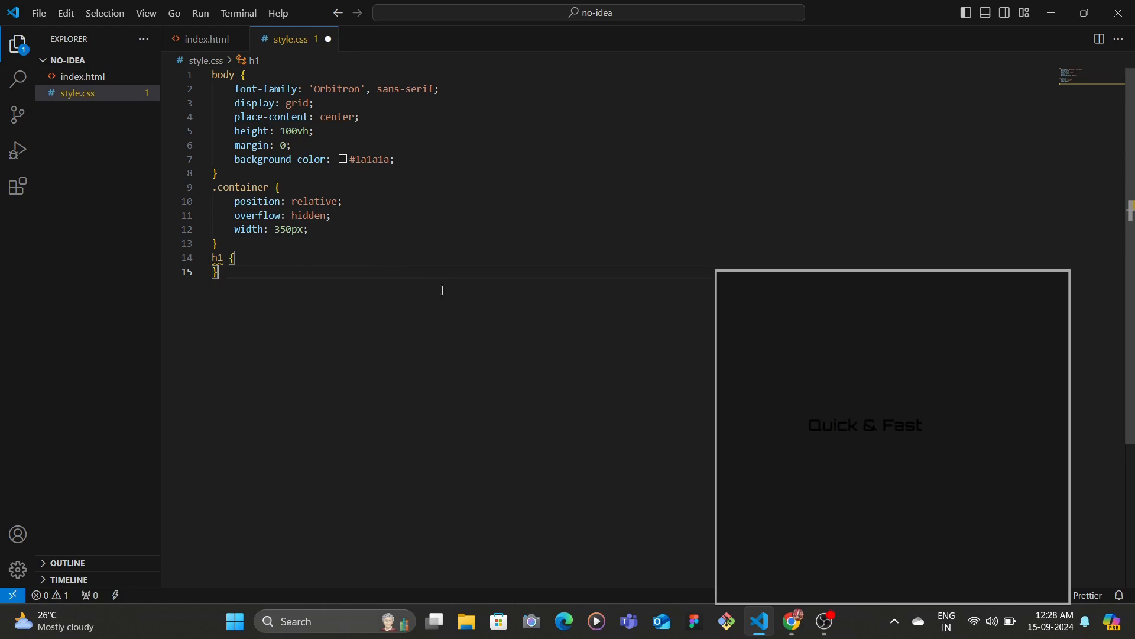
{"action": "type", "text": "font-size: 2.2rem;"}
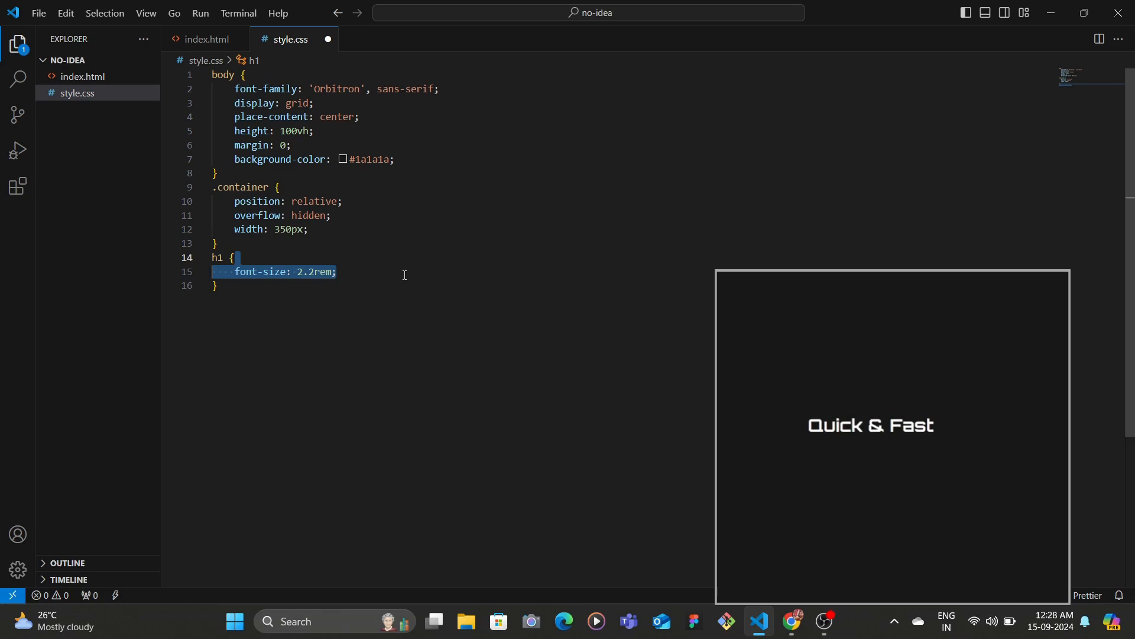
{"action": "type", "text": "white-space: nowrap;"}
{"action": "type", "text": "color: #ffffff;"}
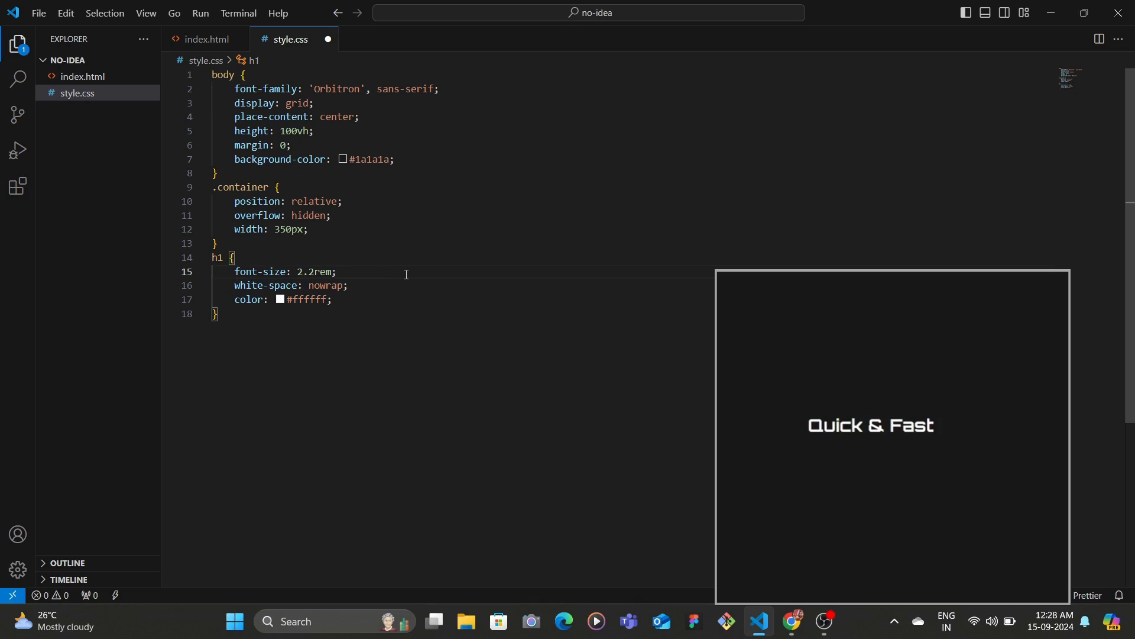
{"action": "type", "text": "letter-spacing: 2px;"}
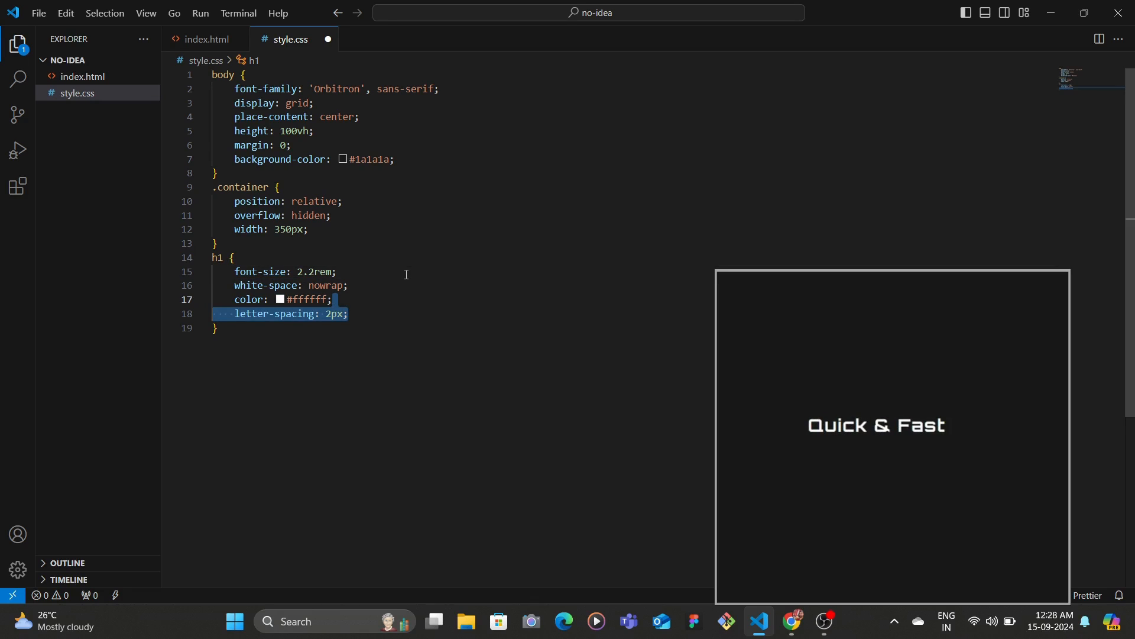
{"action": "type", "text": ".wipe {"}
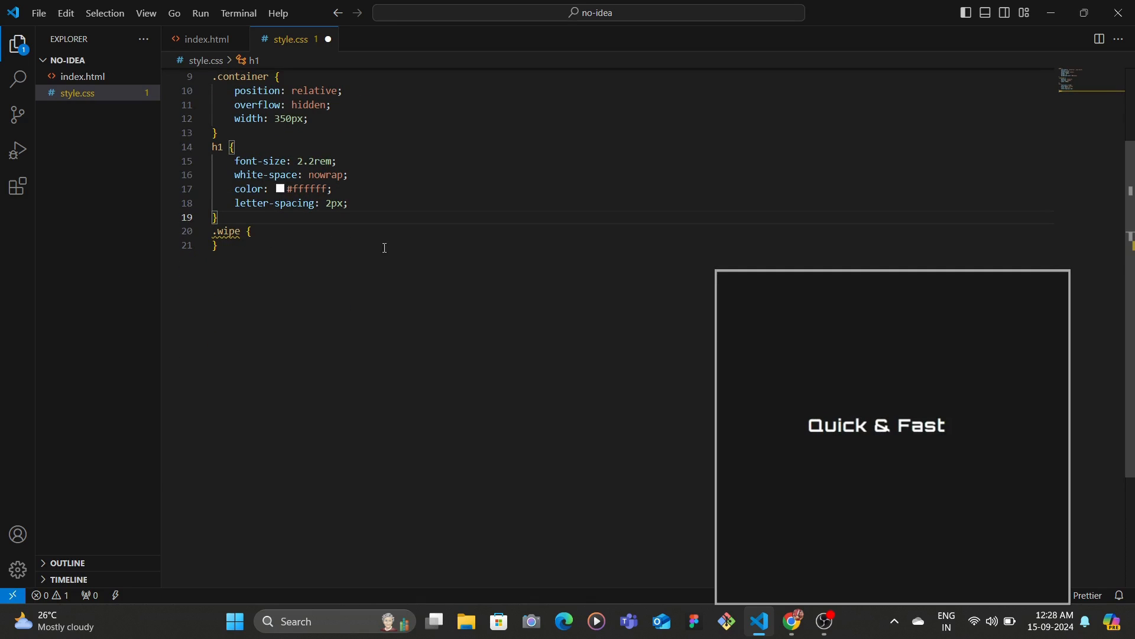
Step: Make .wipe absolutely positioned with a #1a1a1a background
{"action": "left_click", "coordinate": [251, 230]}
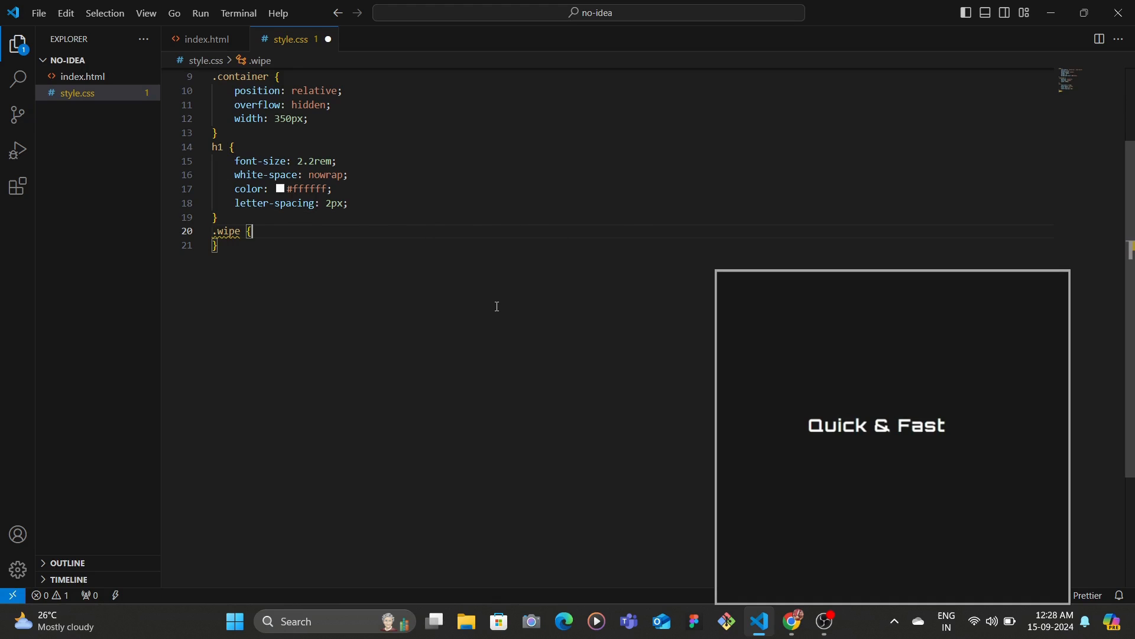
{"action": "type", "text": "position: absolute;"}
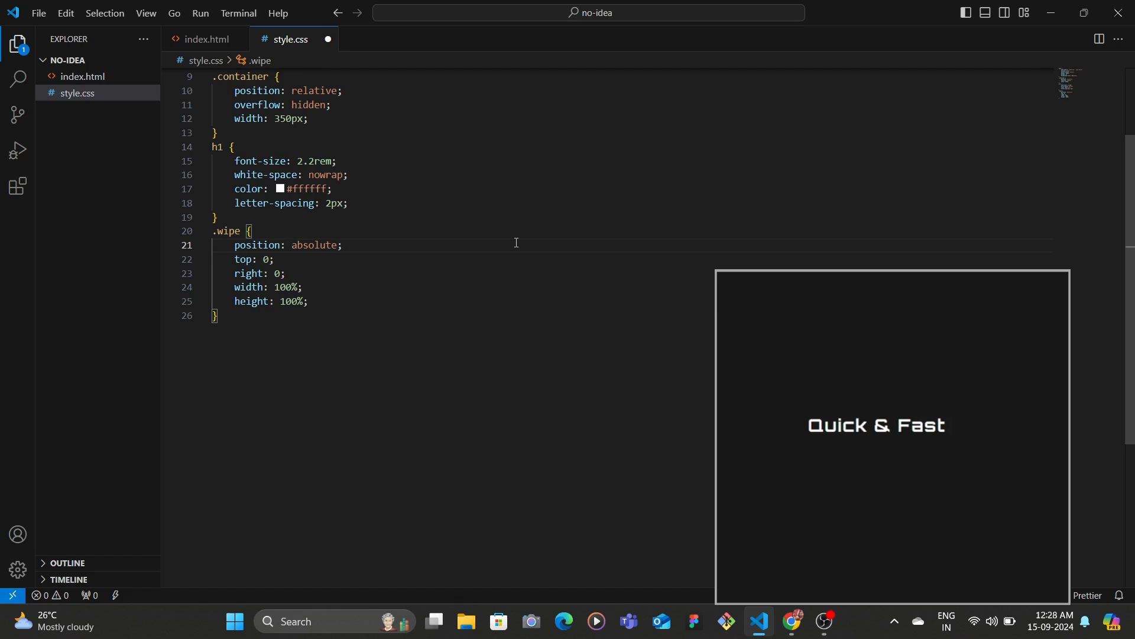
{"action": "mouse_move", "coordinate": [248, 333]}
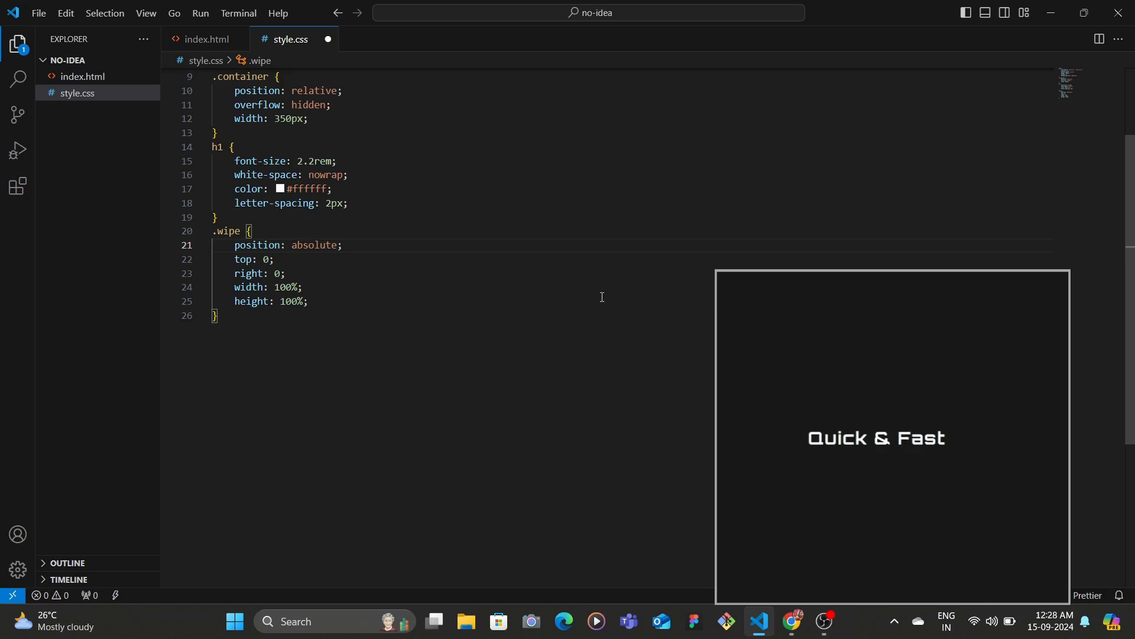
{"action": "scroll", "scroll_direction": "down", "scroll_amount": 3}
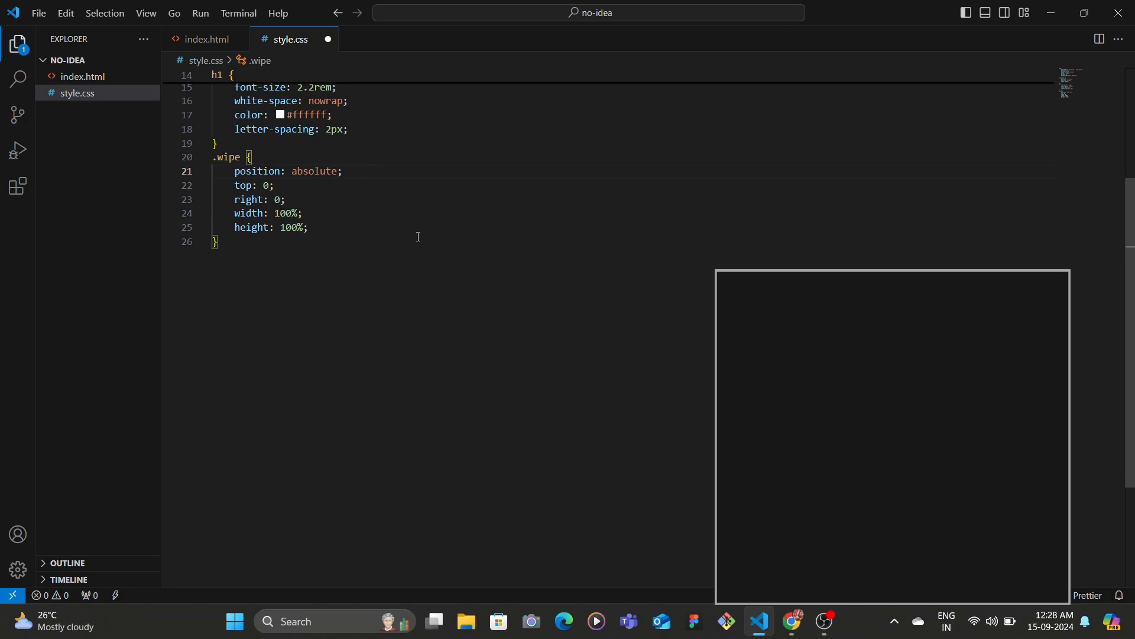
{"action": "type", "text": "background-color: #1a1a1a;"}
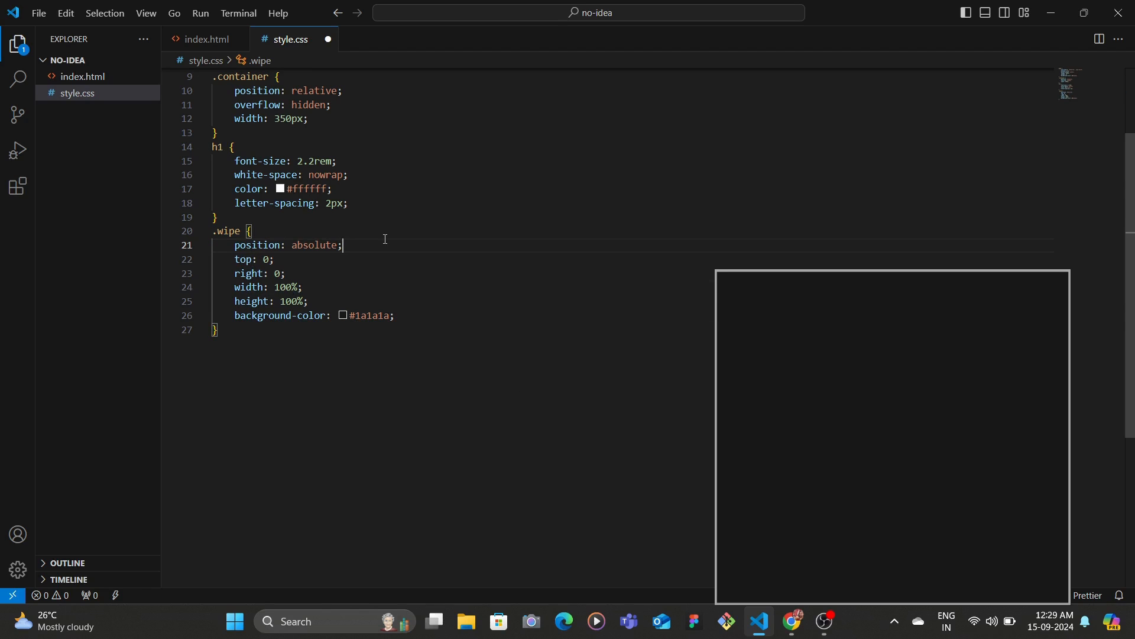
{"action": "mouse_move", "coordinate": [329, 294]}
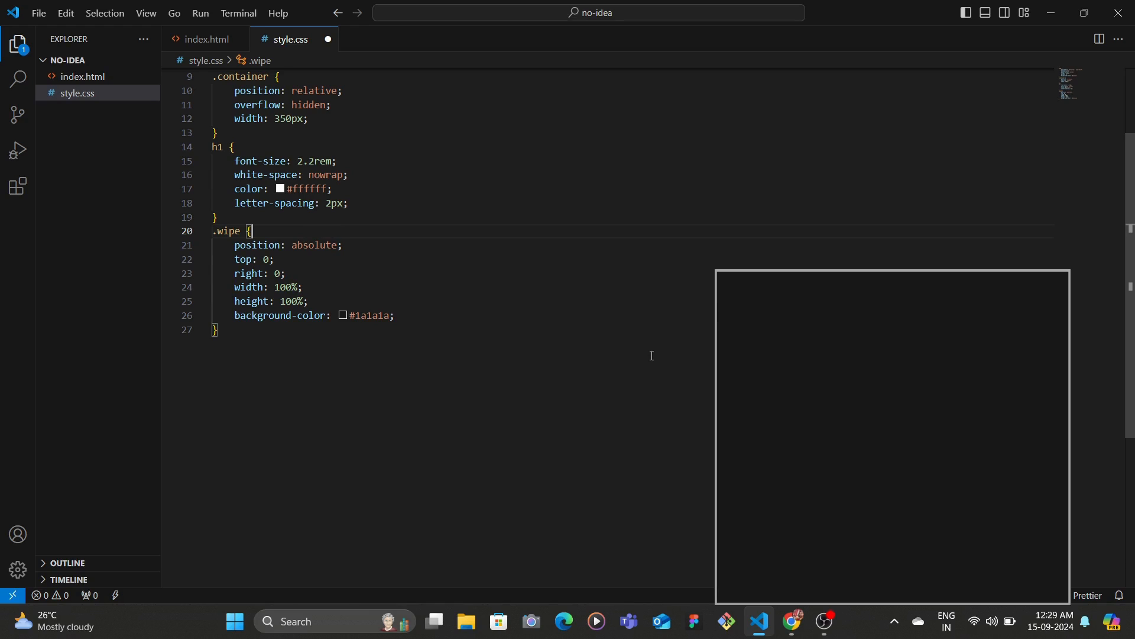
{"action": "mouse_move", "coordinate": [350, 347]}
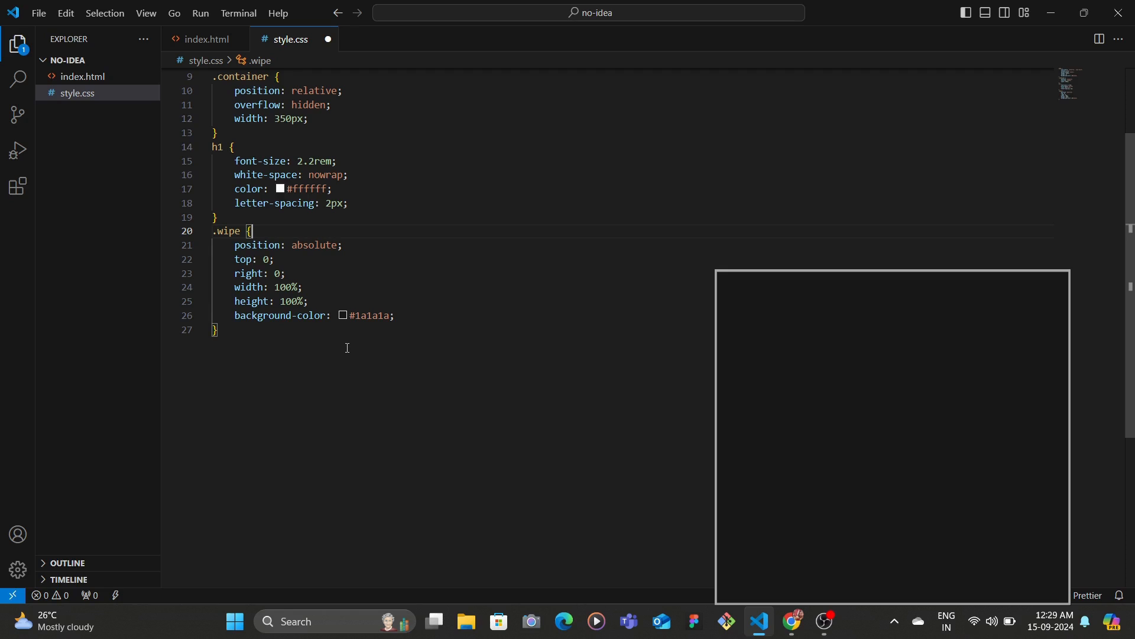
Step: Give .wipe a 1s ease-in-out forwards wipe animation delayed 1s, then start .icon-container
{"action": "type", "text": "animation: wipe 1s ease-in-out forwards;"}
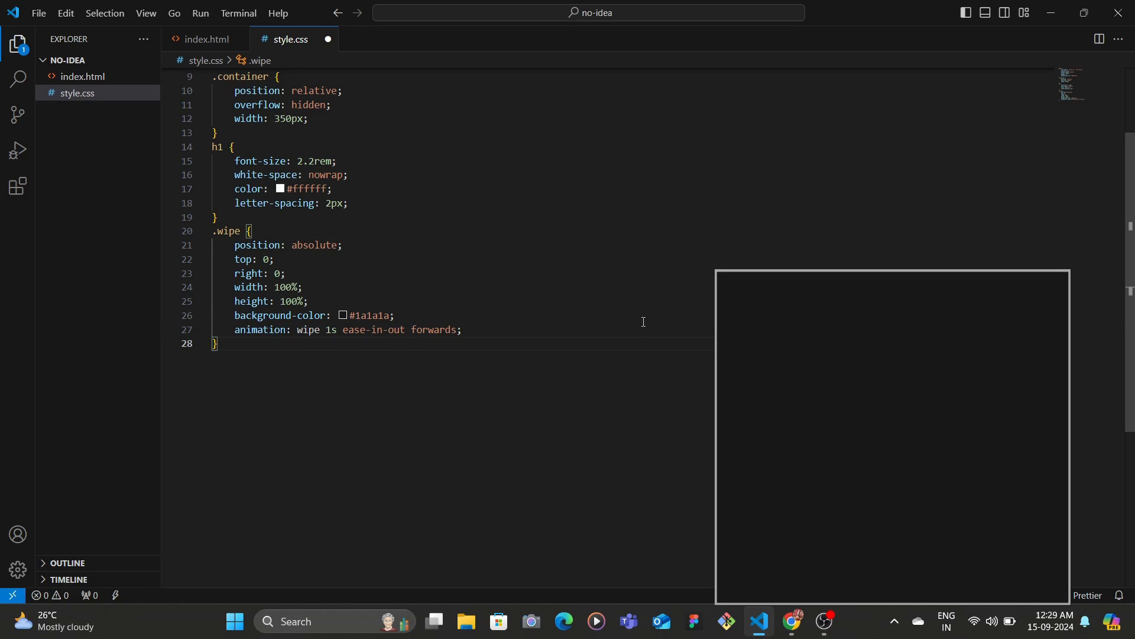
{"action": "mouse_move", "coordinate": [639, 317]}
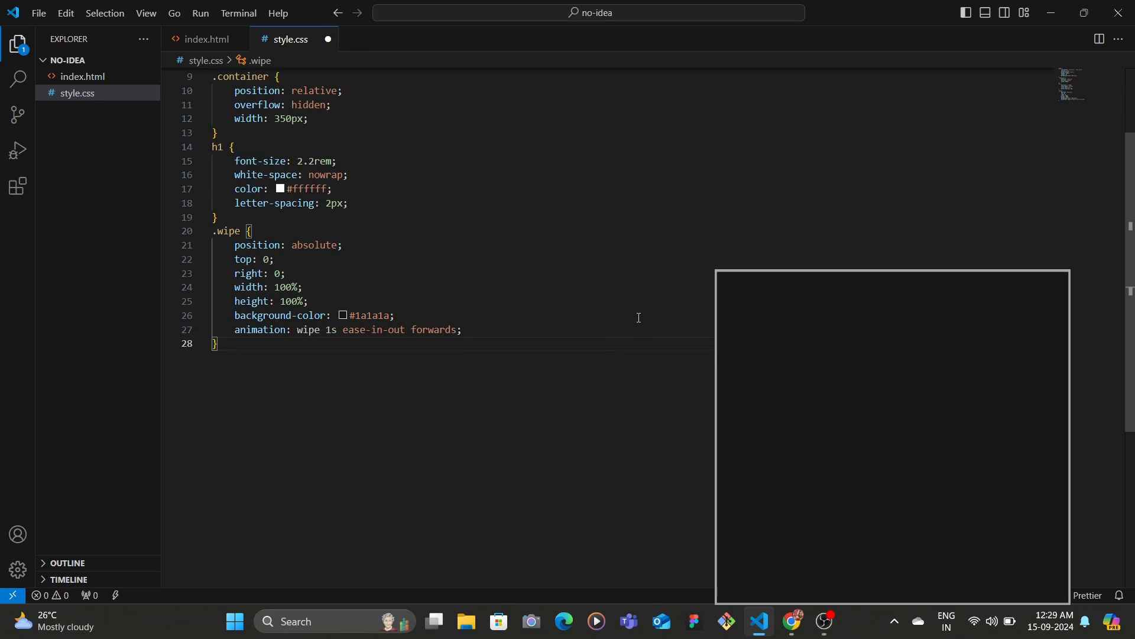
{"action": "type", "text": "animation-delay: 1s;"}
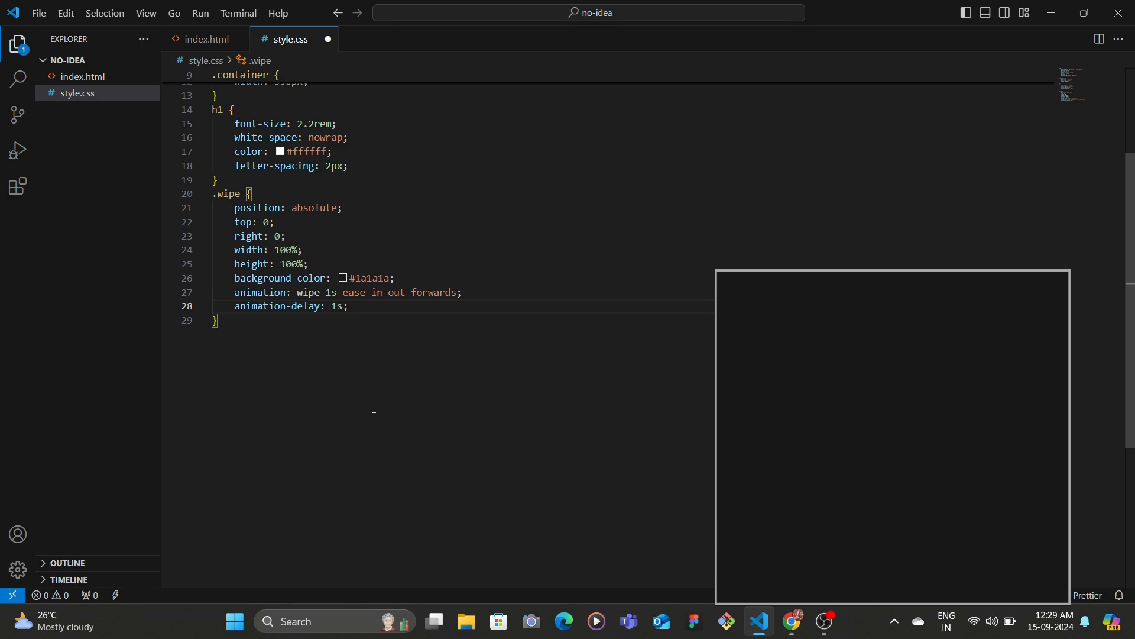
{"action": "type", "text": ".icon-container {"}
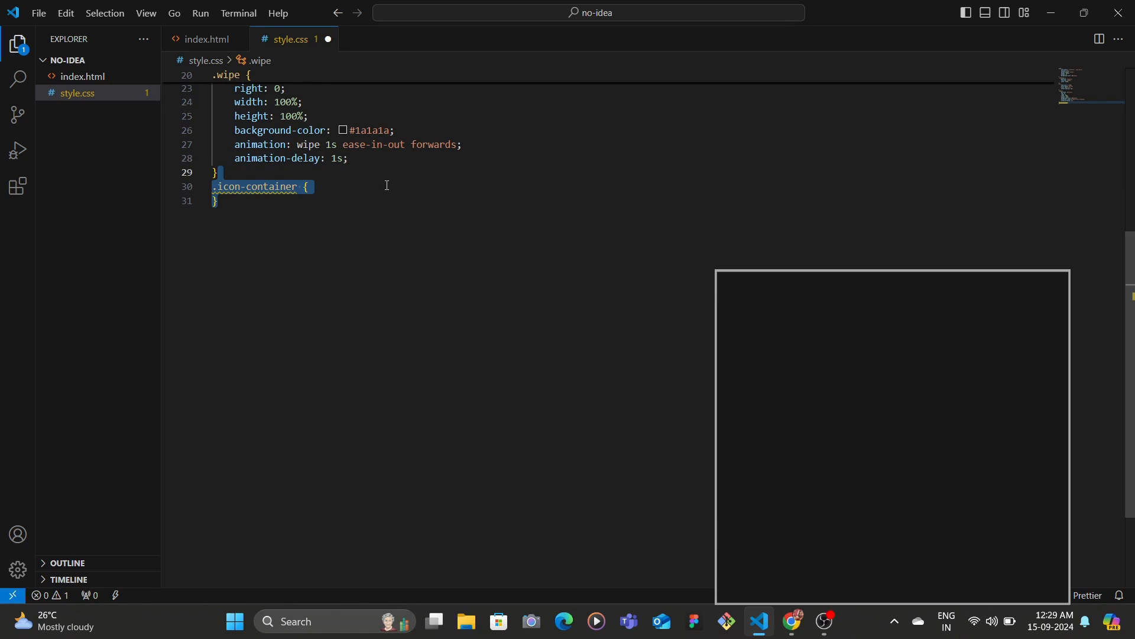
Step: Give .icon-container 58px width and hidden overflow, checking the SVG size in index.html
{"action": "type", "text": "width: 58px;"}
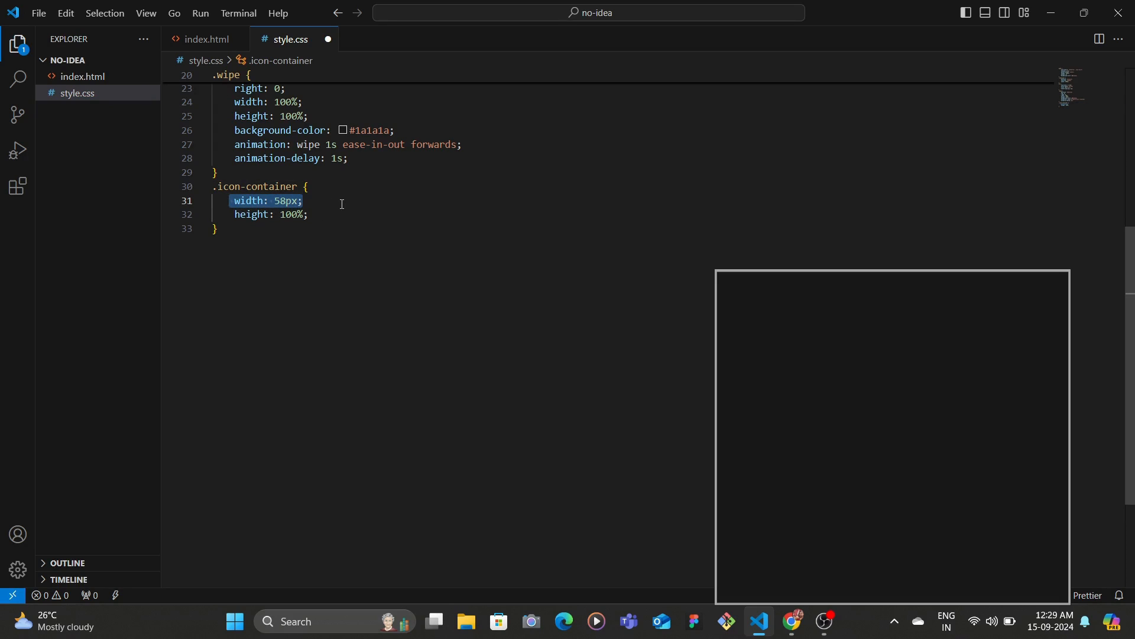
{"action": "left_click", "coordinate": [378, 214]}
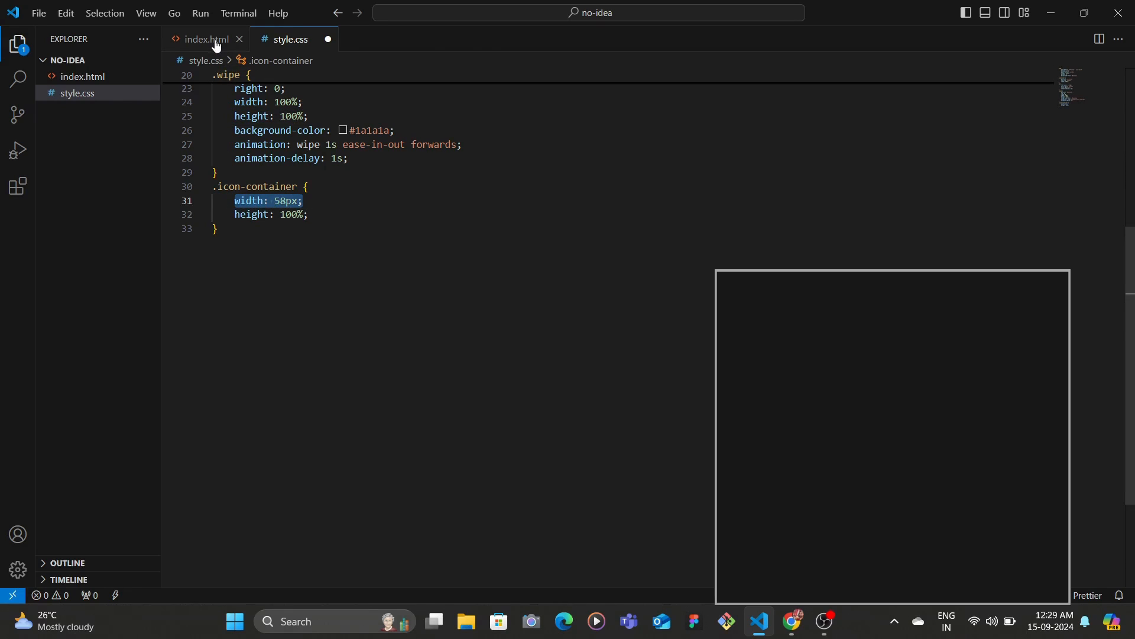
{"action": "left_click", "coordinate": [210, 39]}
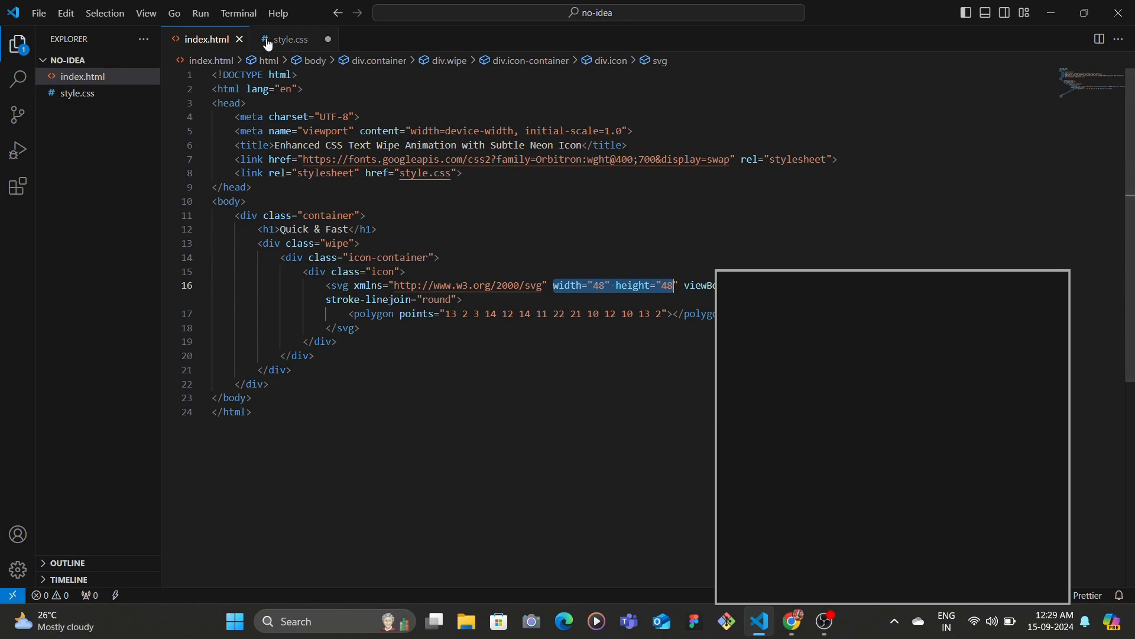
{"action": "left_click", "coordinate": [291, 39]}
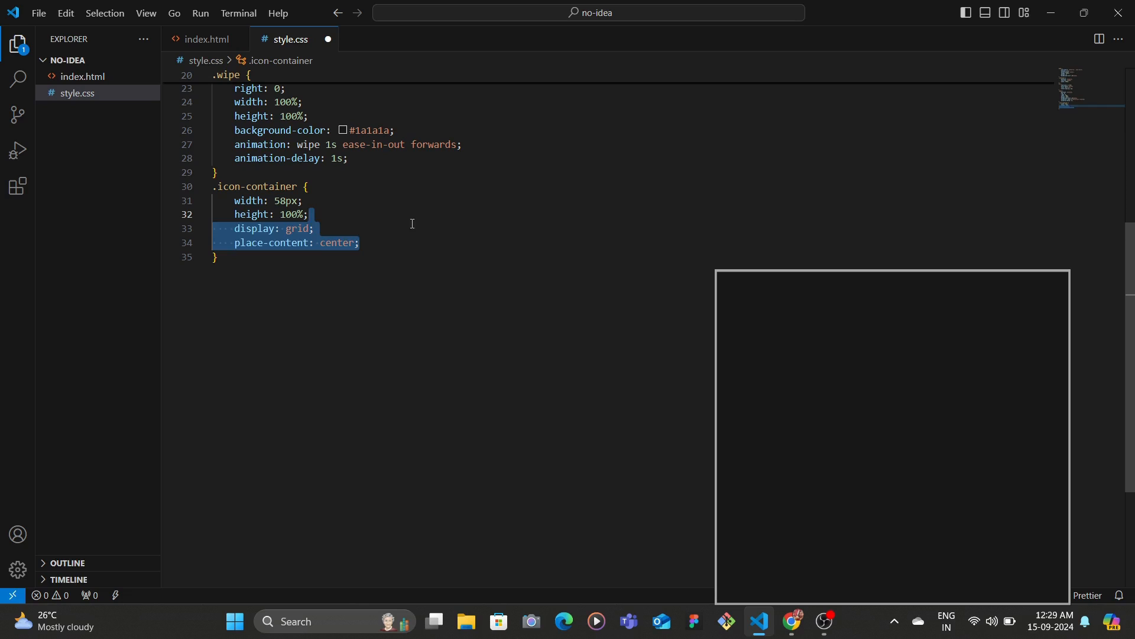
{"action": "left_click", "coordinate": [539, 243]}
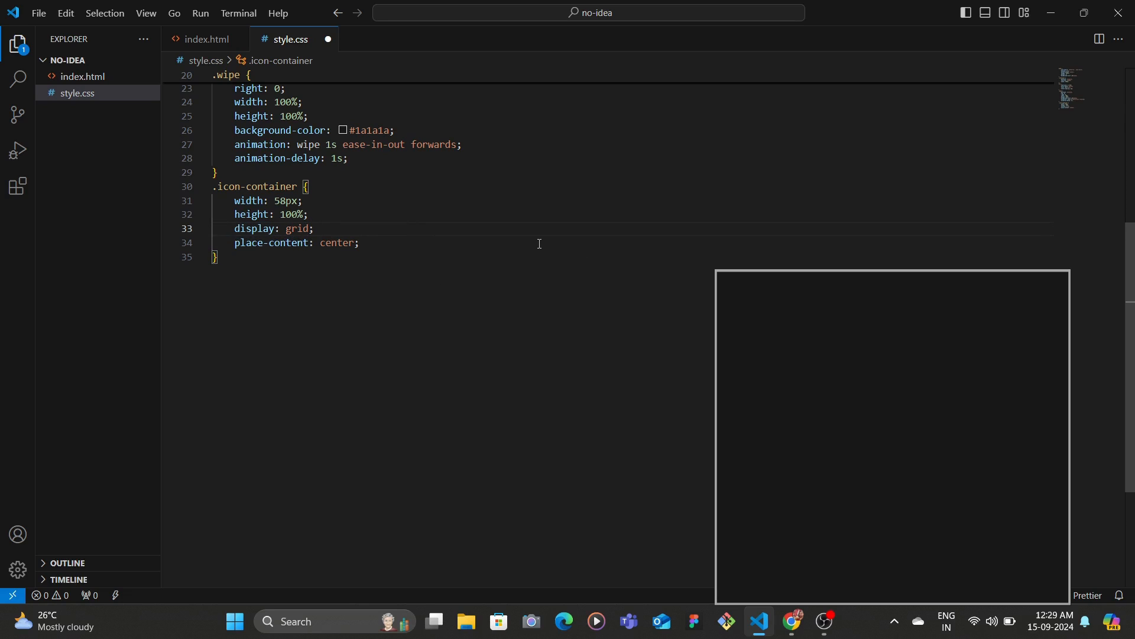
{"action": "type", "text": "overflow: hidden;"}
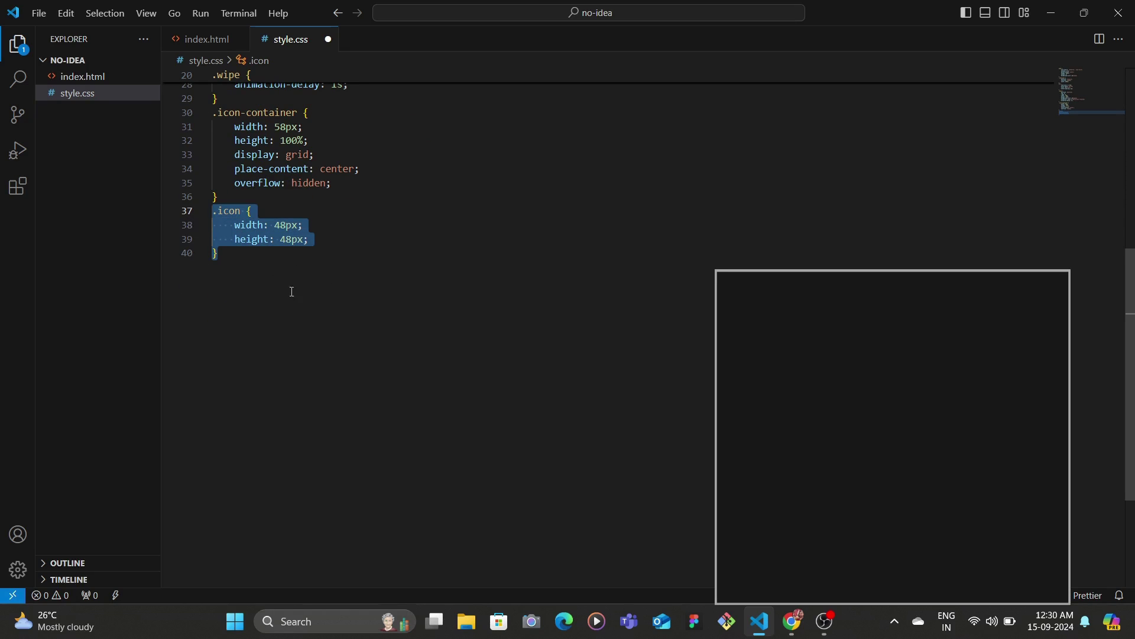
{"action": "type", "text": "animation: revealIcon 1s ease-out forwards;"}
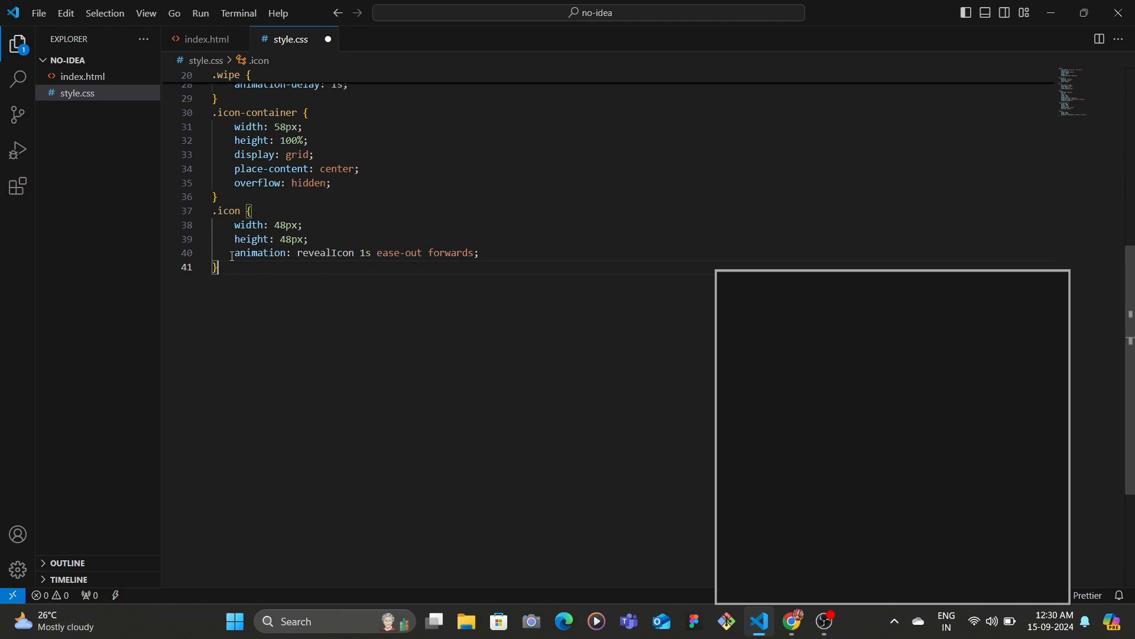
{"action": "mouse_move", "coordinate": [260, 252]}
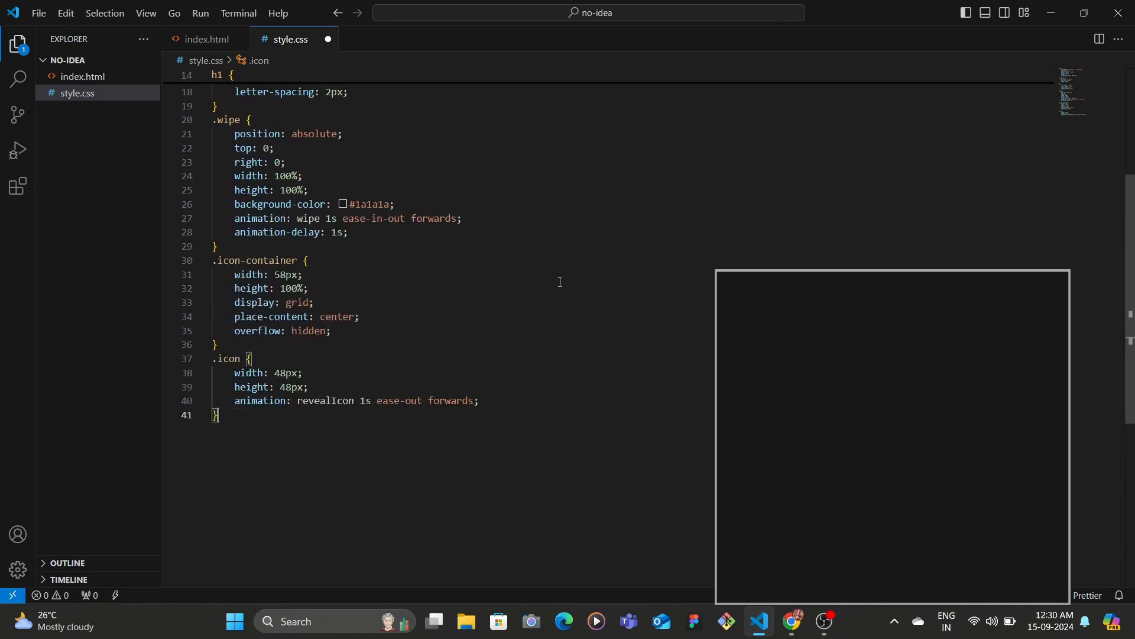
{"action": "left_click_drag", "start_coordinate": [234, 203], "coordinate": [348, 232]}
{"action": "type", "text": ".icon svg {"}
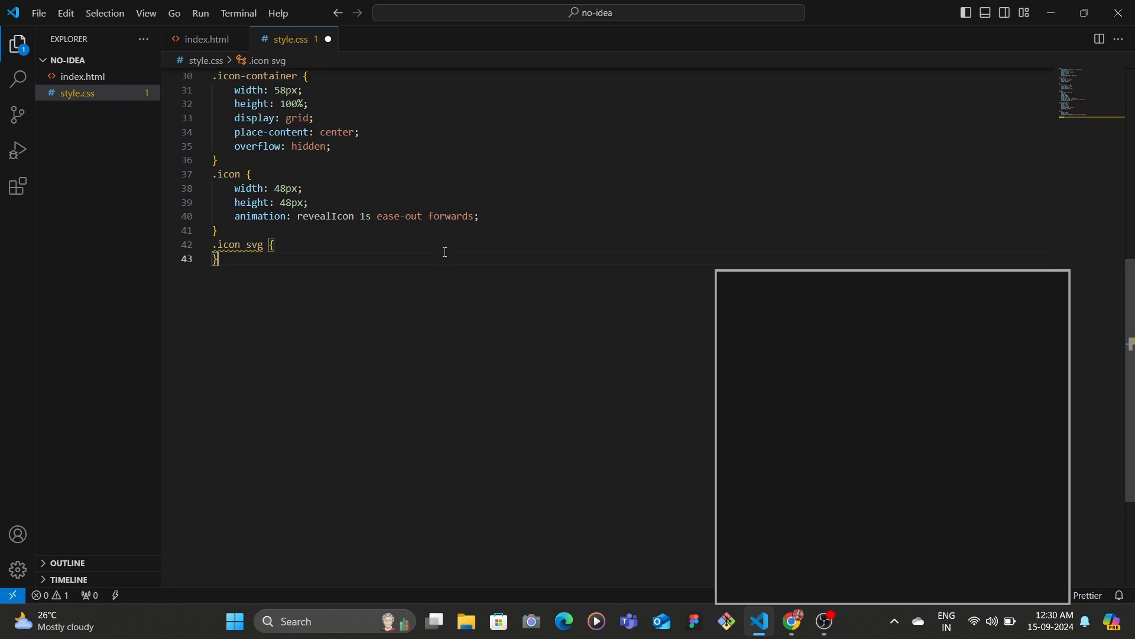
{"action": "type", "text": "stroke-width: 1;"}
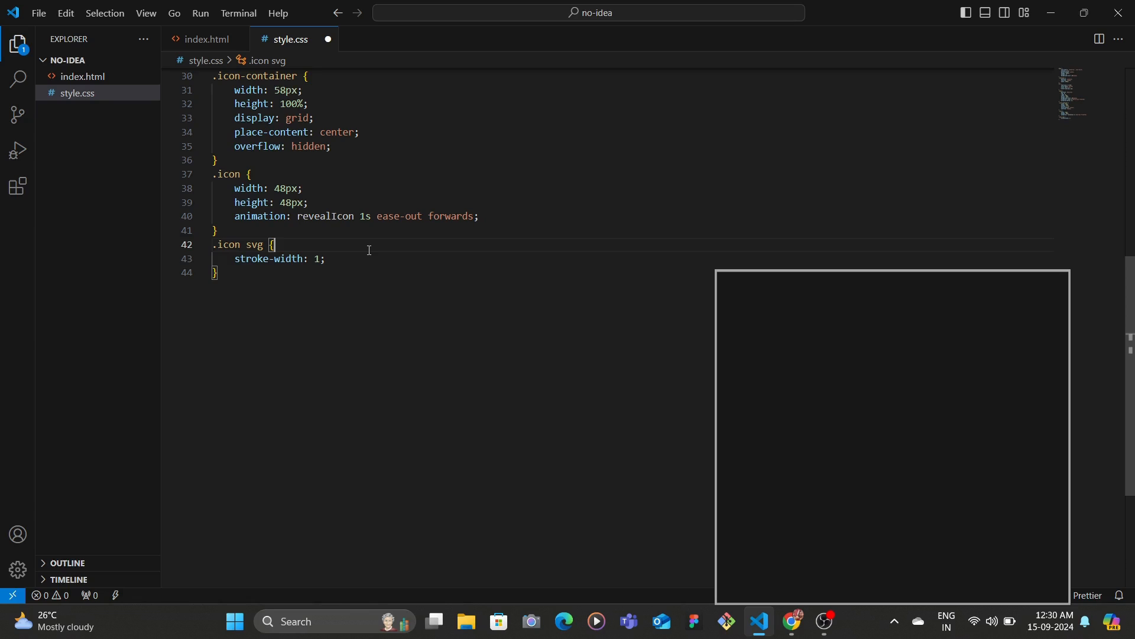
{"action": "mouse_move", "coordinate": [440, 261]}
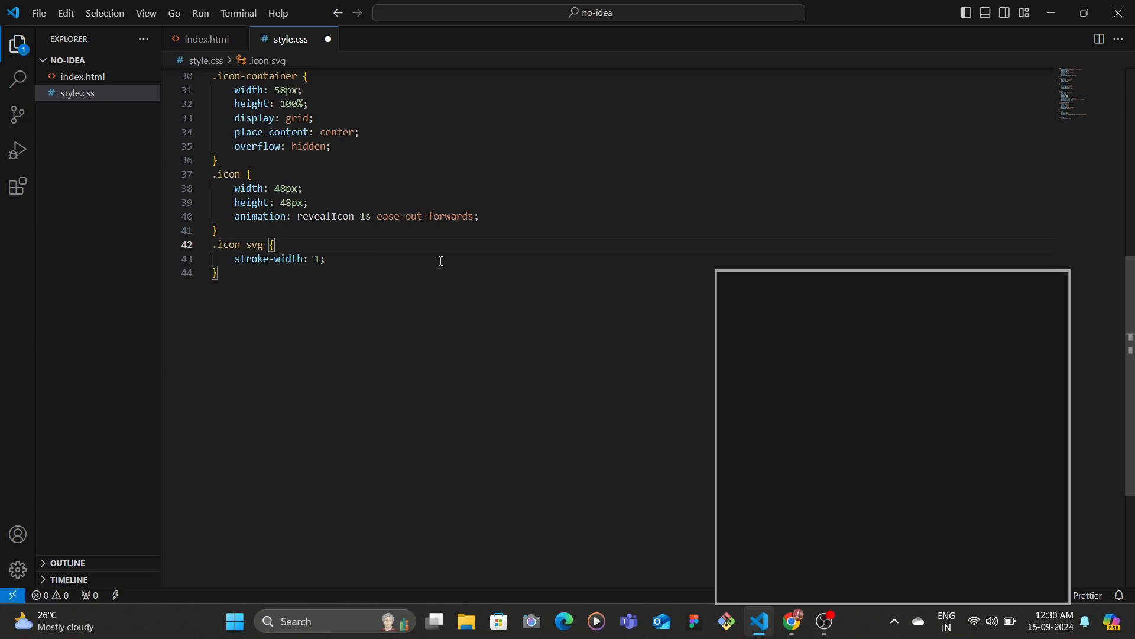
{"action": "type", "text": "animation: subtleNeonPulse 1.5s ease-in-out infinite;"}
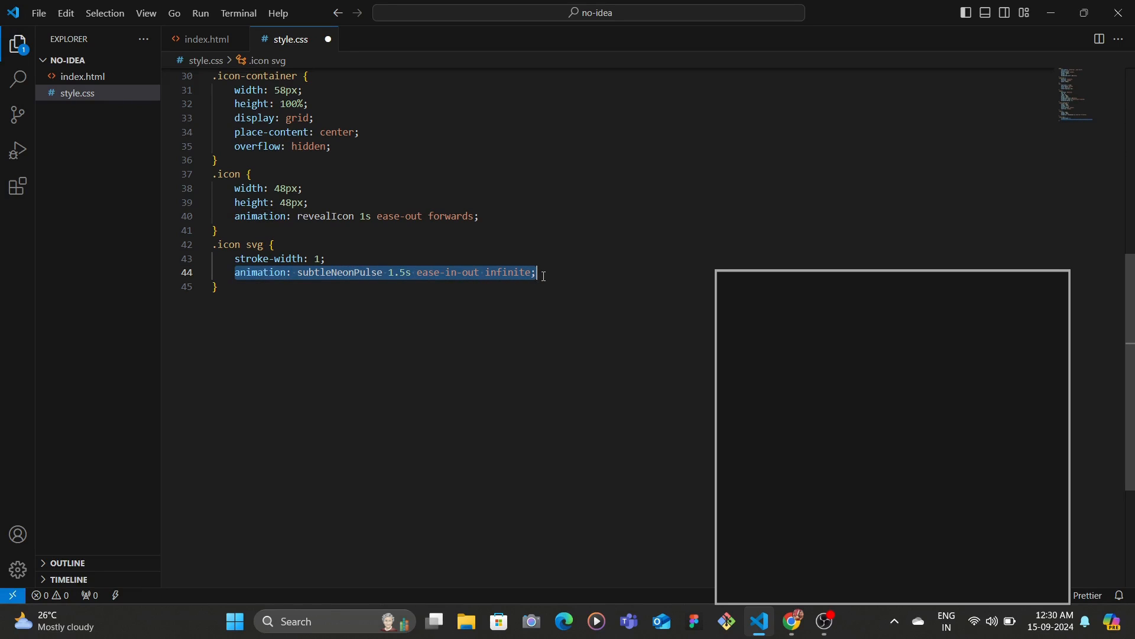
{"action": "mouse_move", "coordinate": [449, 261]}
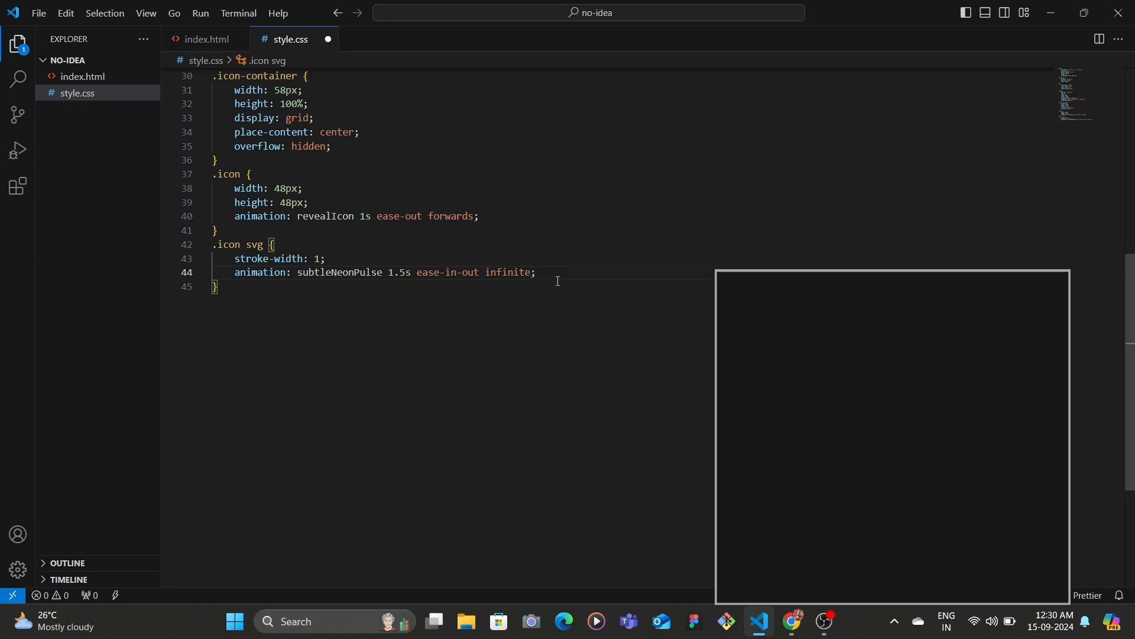
{"action": "type", "text": "@keyframes wipe {"}
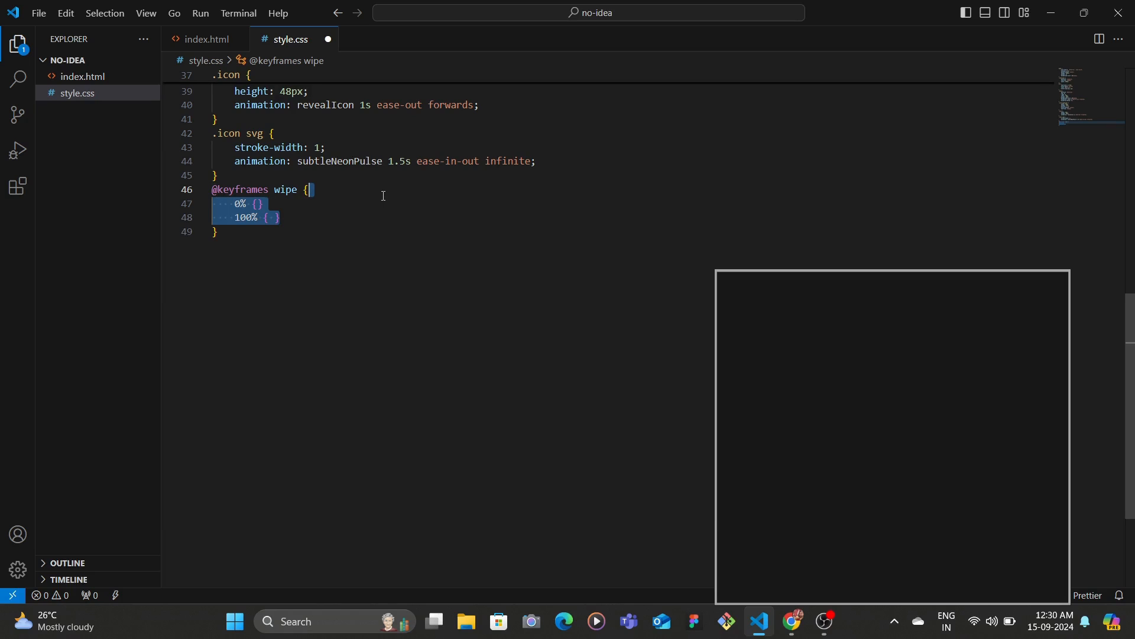
Step: Fill the wipe keyframes shrinking width from 100% to 58px
{"action": "type", "text": "width: 100%;"}
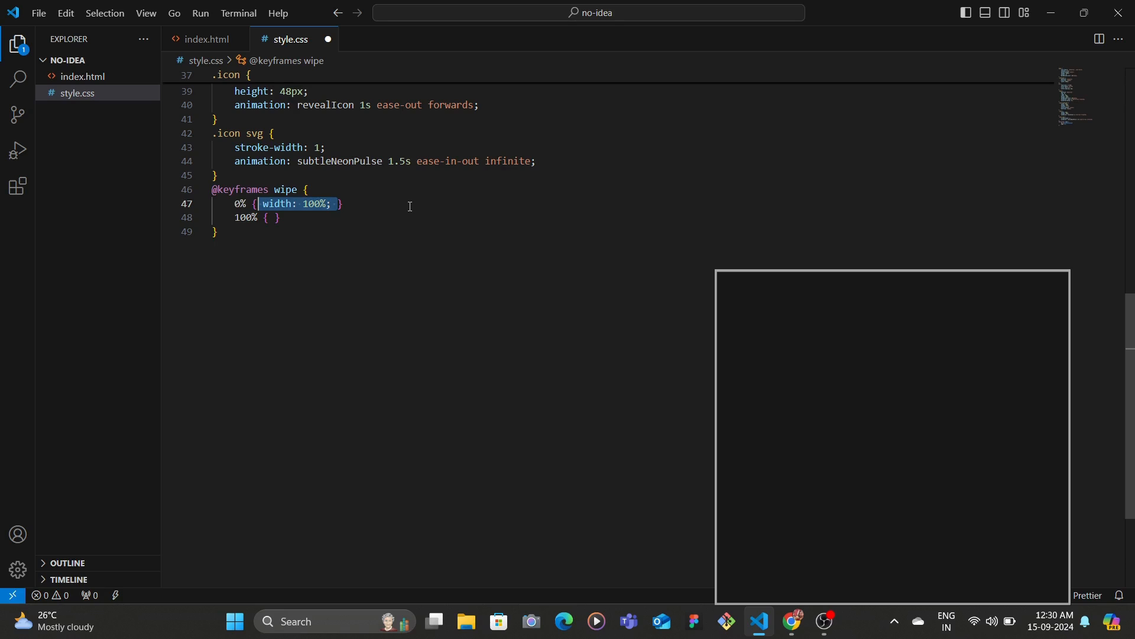
{"action": "left_click", "coordinate": [410, 206]}
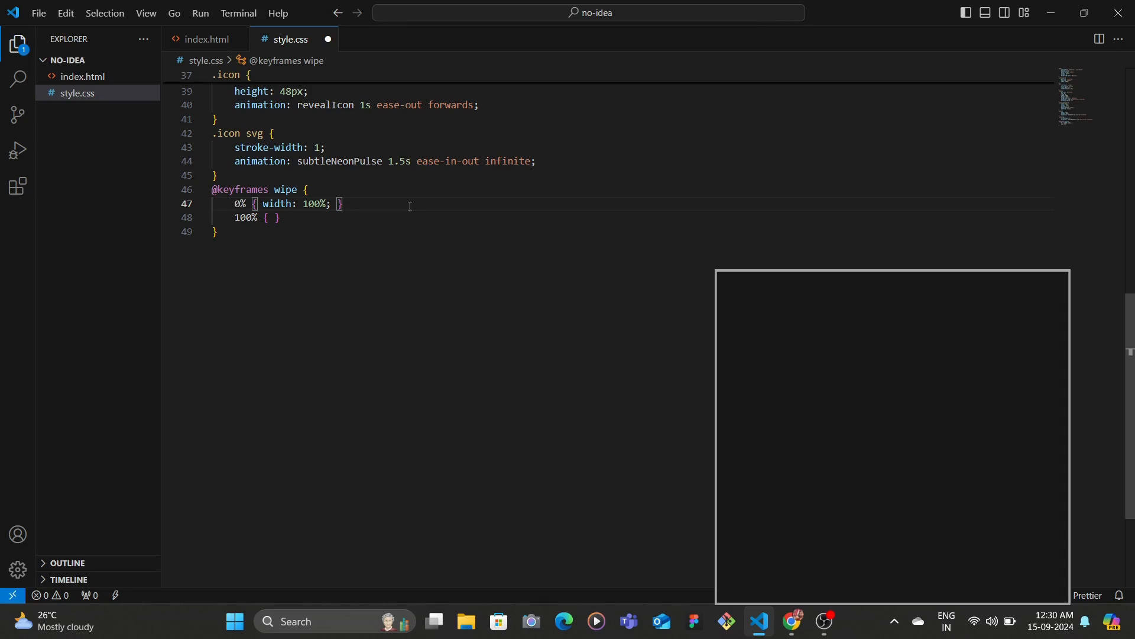
{"action": "mouse_move", "coordinate": [426, 210]}
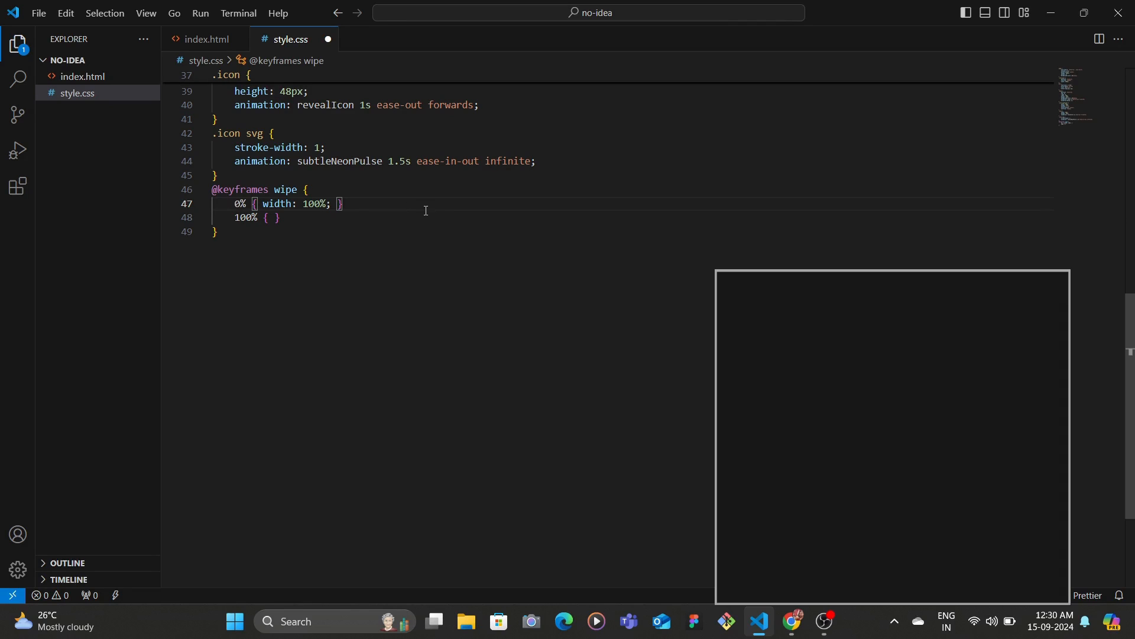
{"action": "type", "text": "width: 58px;"}
{"action": "type", "text": "0% { transform: translateY(200%); }"}
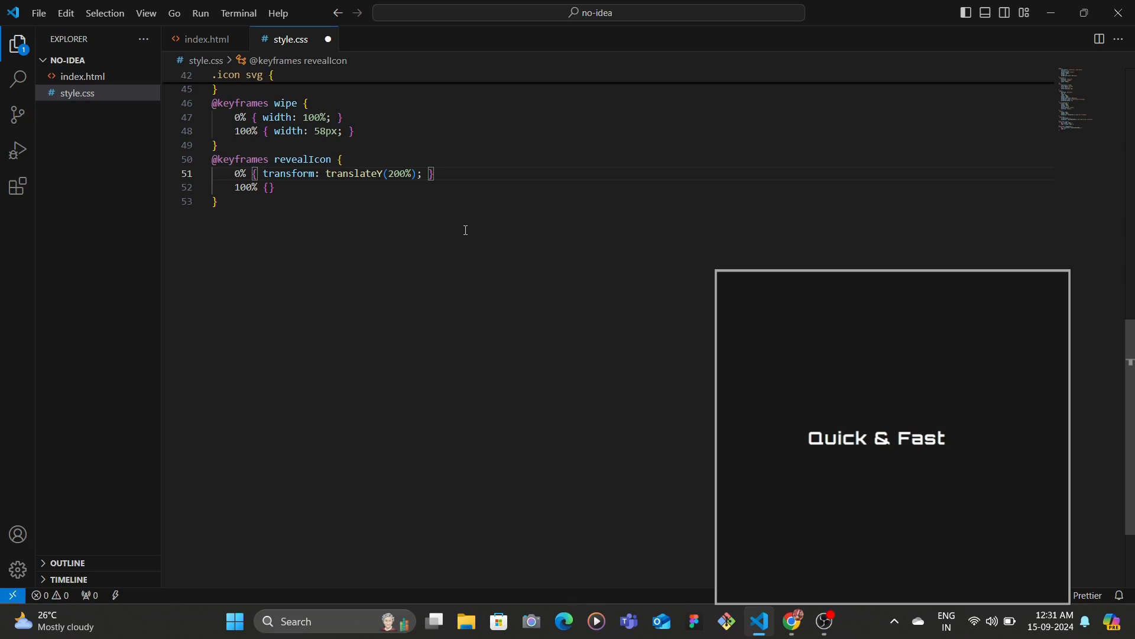
{"action": "mouse_move", "coordinate": [404, 256]}
{"action": "type", "text": "@keyframes subtleNeonPulse {"}
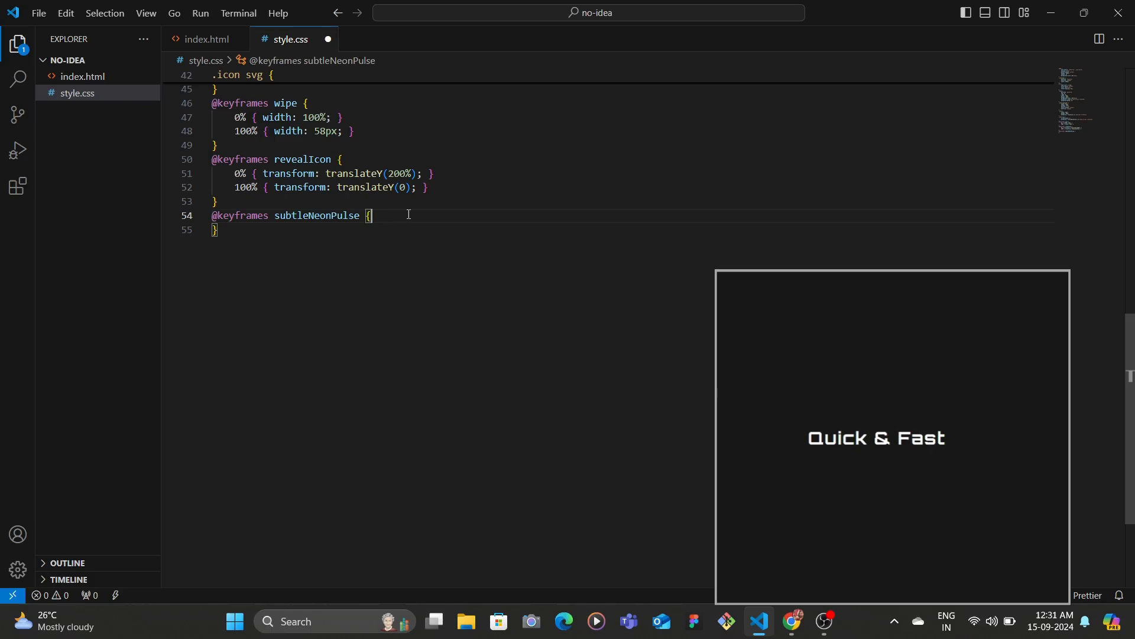
Step: Add 0%,100% and 50% subtleNeonPulse blocks with a 0 0 2px #00ffff drop-shadow filter
{"action": "type", "text": "0%, 100% {"}
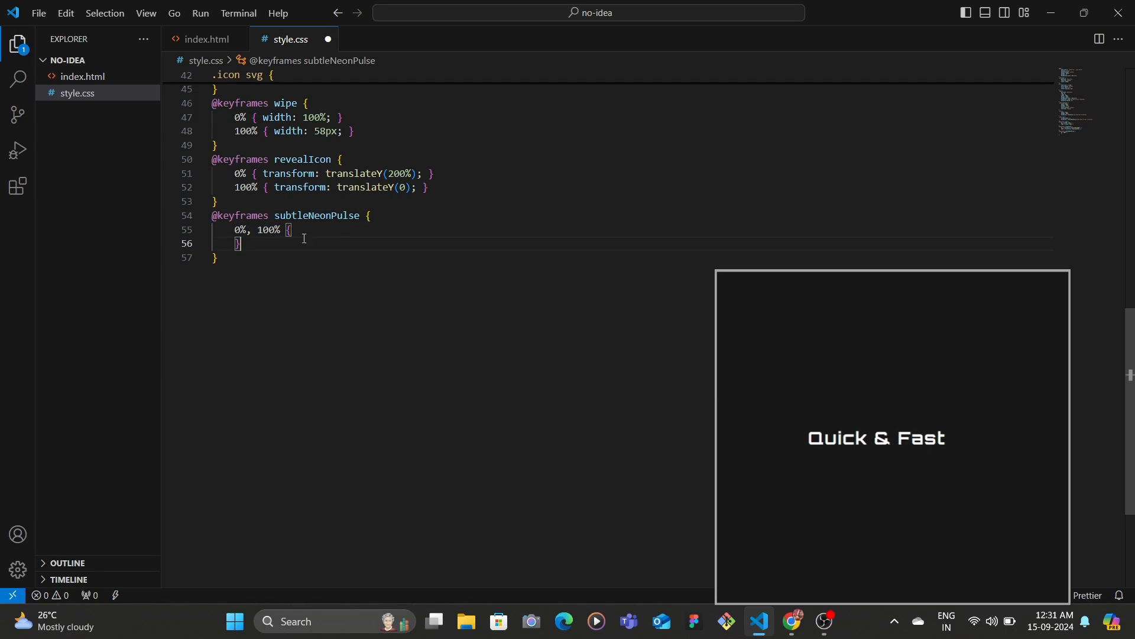
{"action": "type", "text": "50% {"}
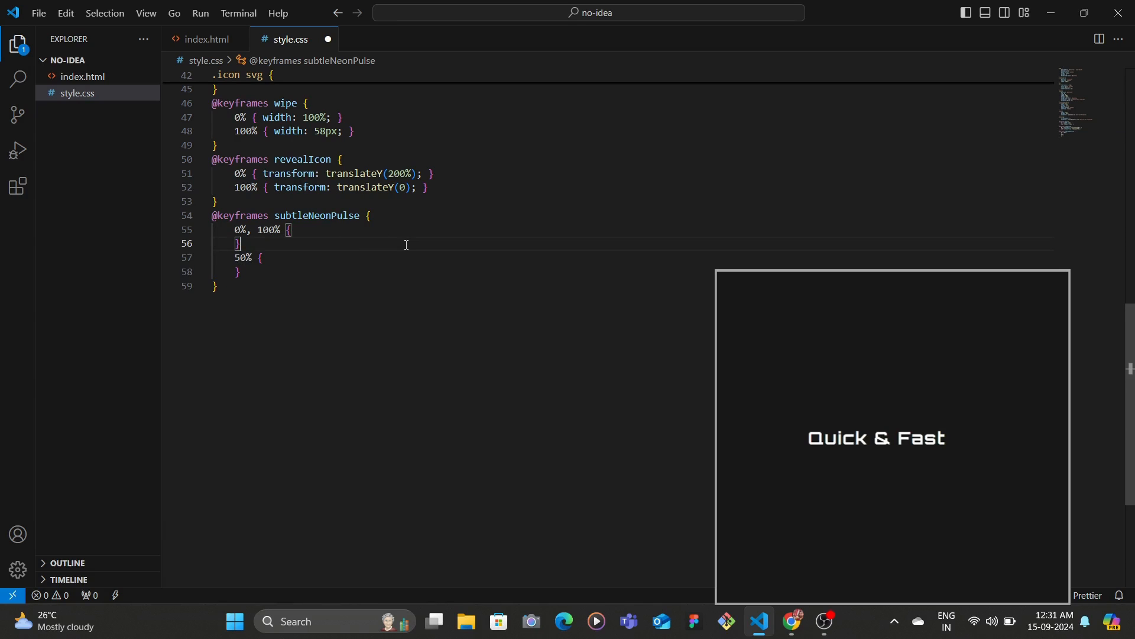
{"action": "mouse_move", "coordinate": [394, 236]}
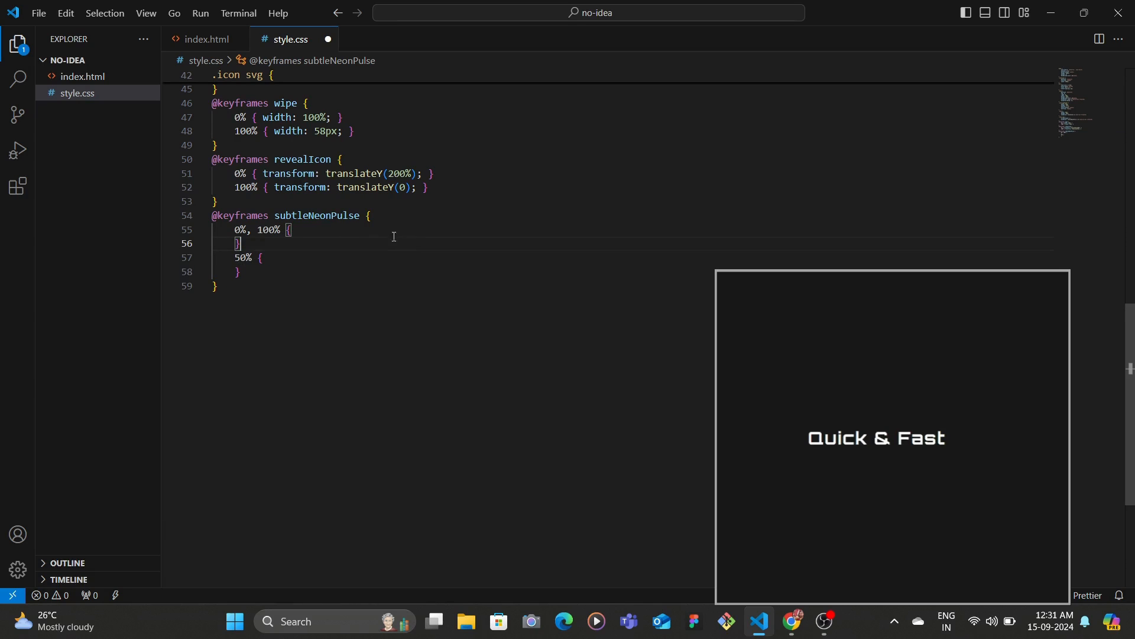
{"action": "left_click_drag", "start_coordinate": [233, 256], "coordinate": [238, 272]}
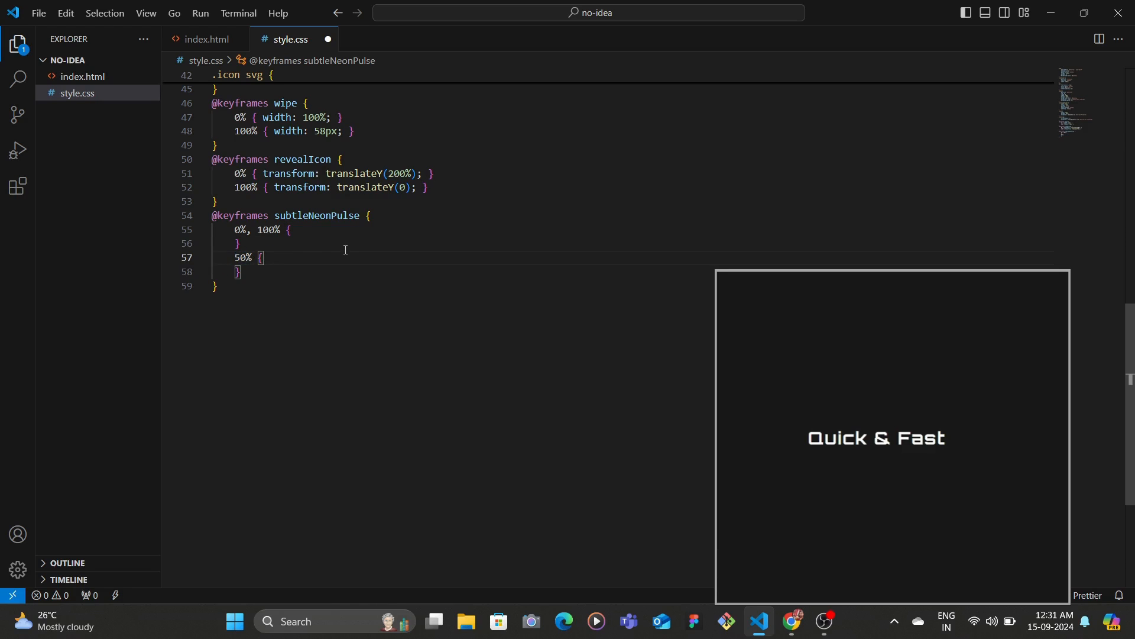
{"action": "type", "text": "filter: drop-shadow();"}
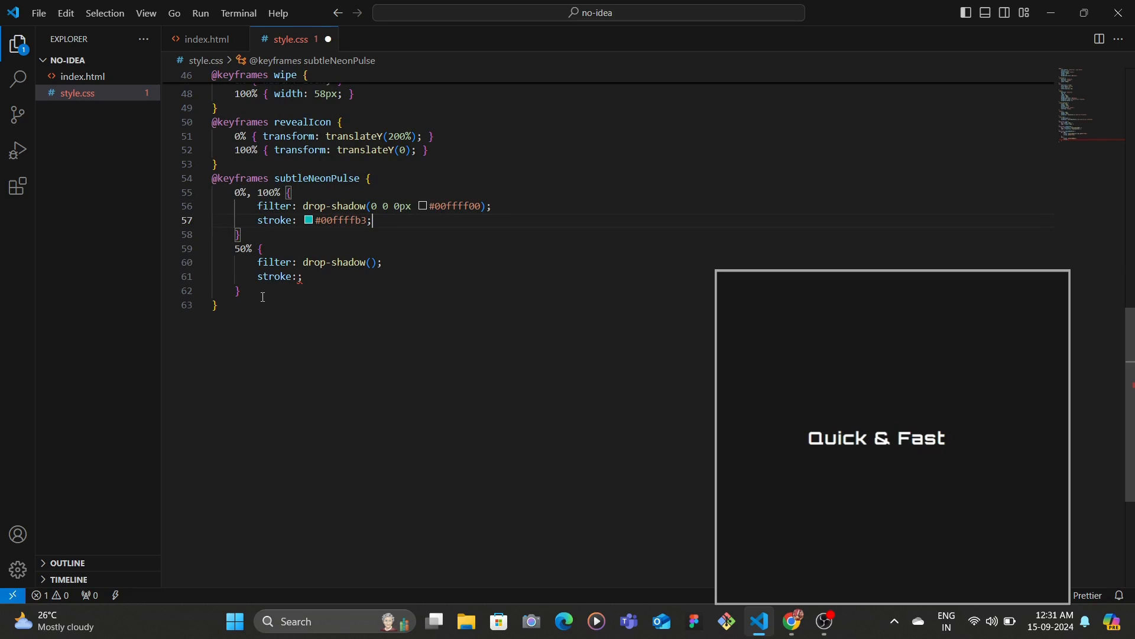
{"action": "type", "text": "0 0 2px #00ffff"}
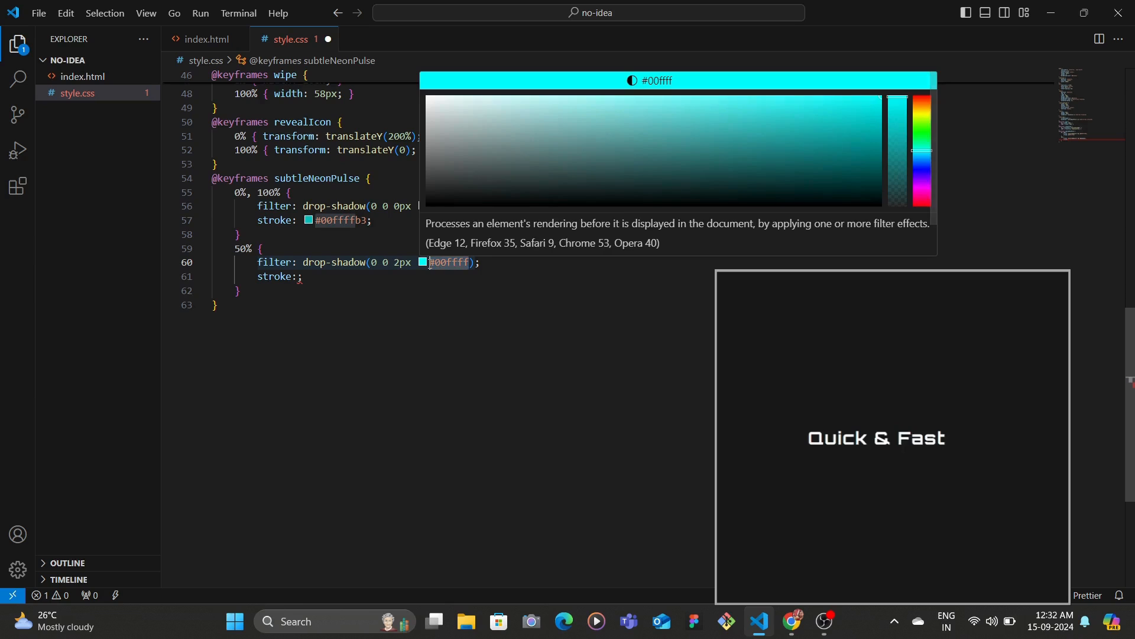
Step: Set the 50% stroke to #00ffff and save the stylesheet with Ctrl+S
{"action": "left_click", "coordinate": [304, 277]}
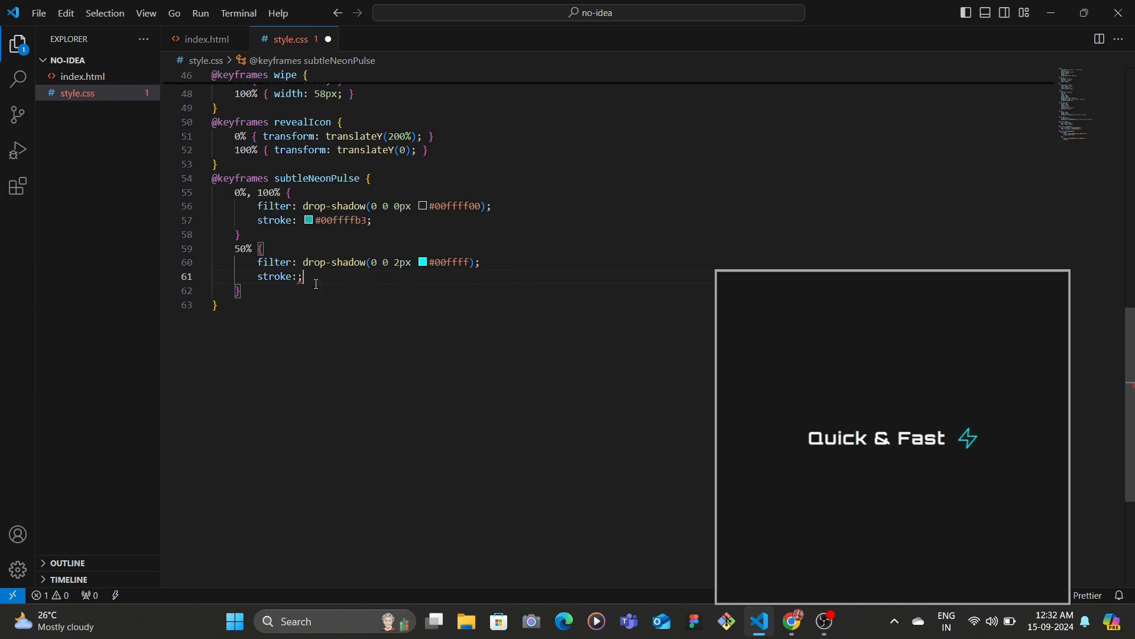
{"action": "type", "text": "#00ffff"}
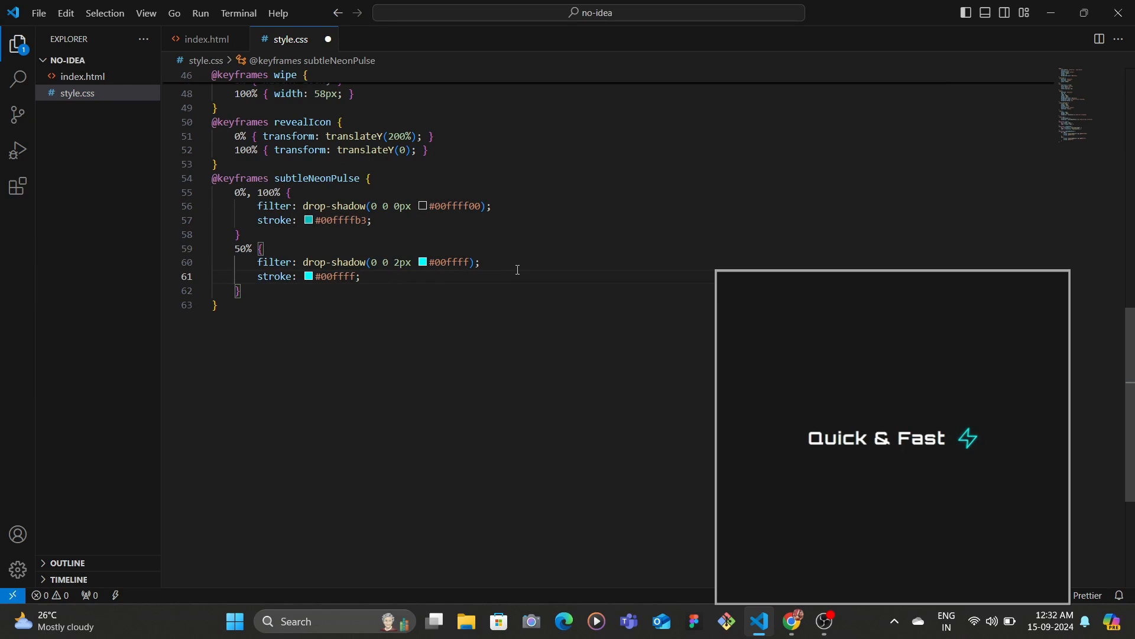
{"action": "key", "text": "Ctrl+s"}
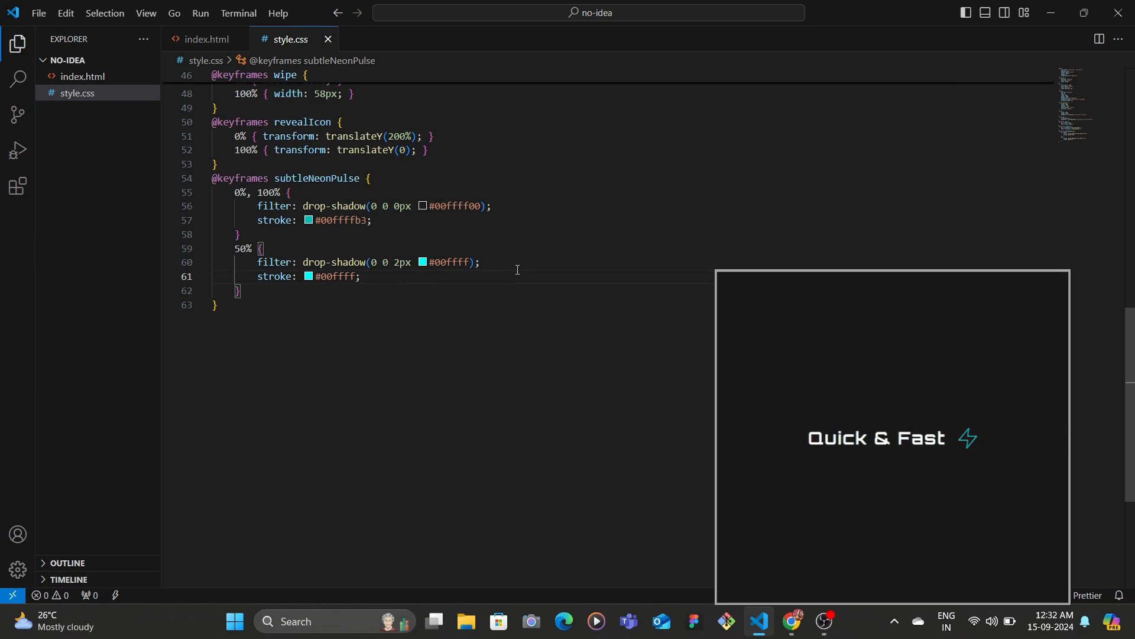